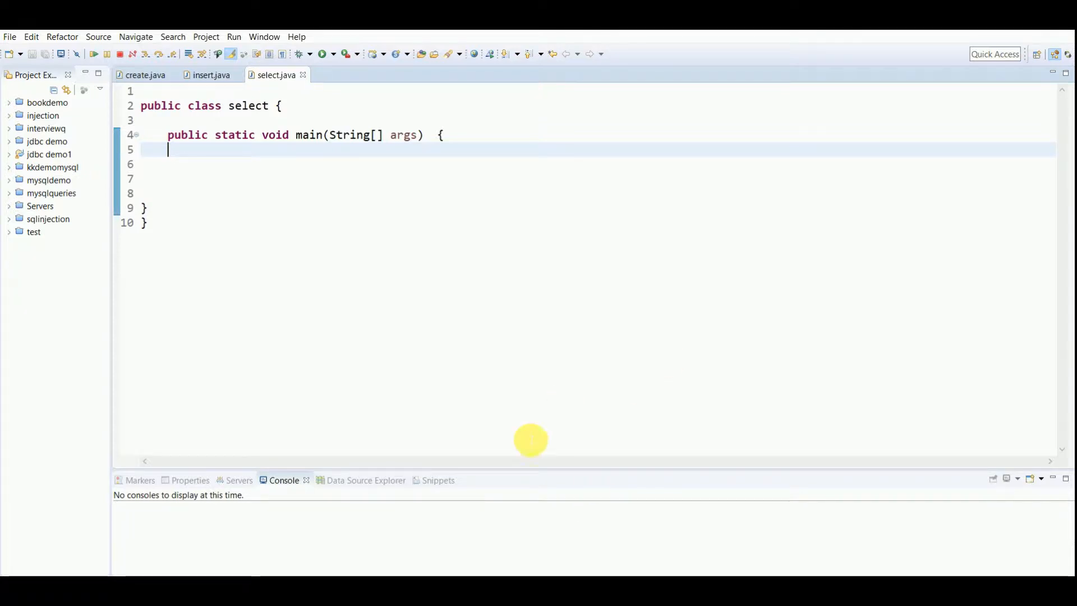
{"action": "mouse_move", "coordinate": [529, 453]}
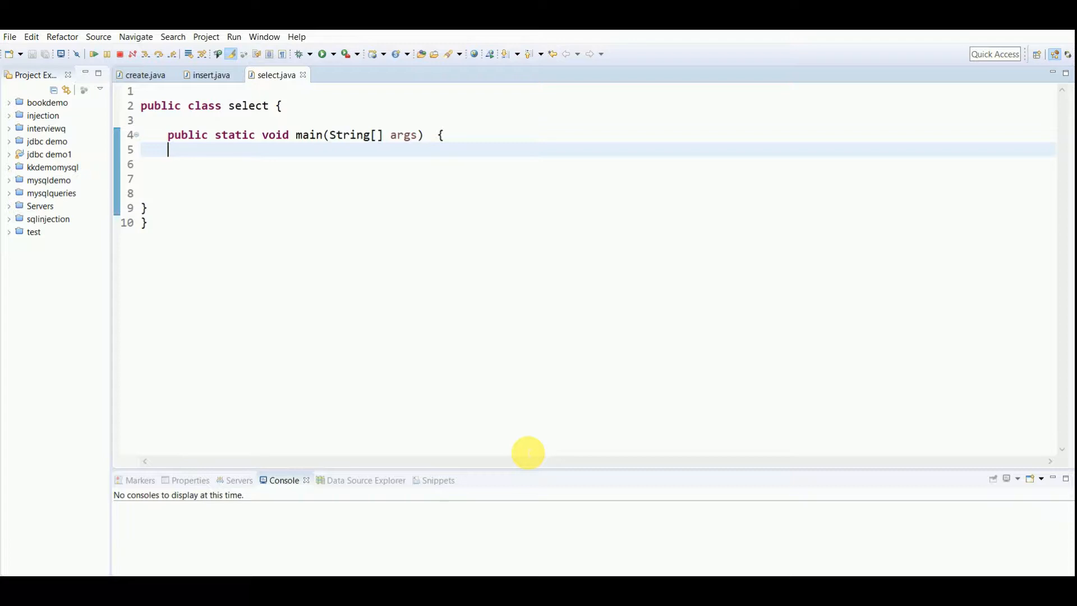
Add Class.forName("com.mysql.cj.Driver"); as the first line of main.
{"action": "type", "text": "Class."}
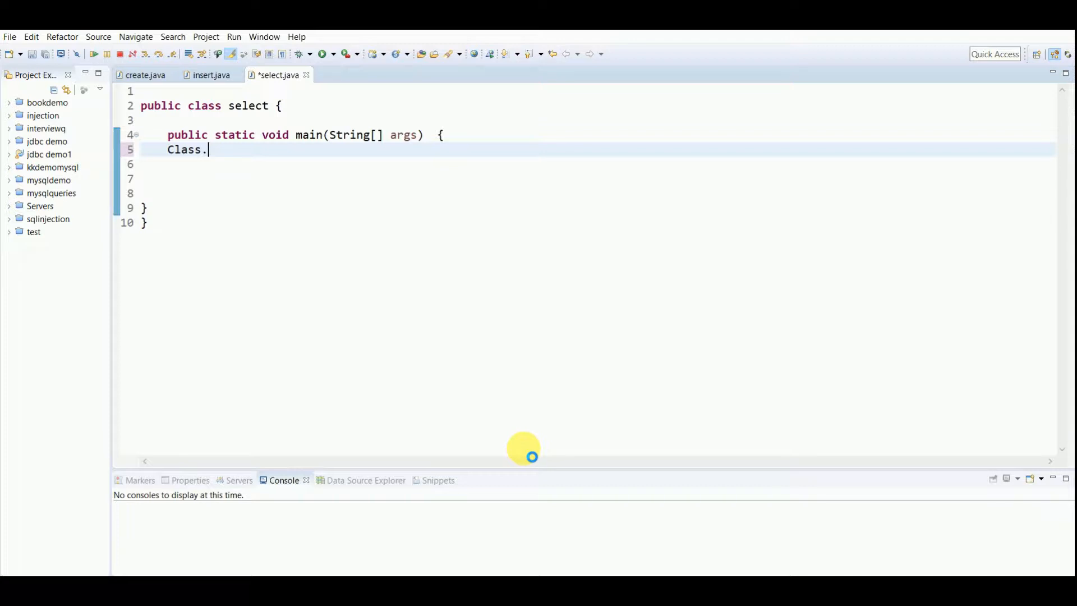
{"action": "type", "text": "forName"}
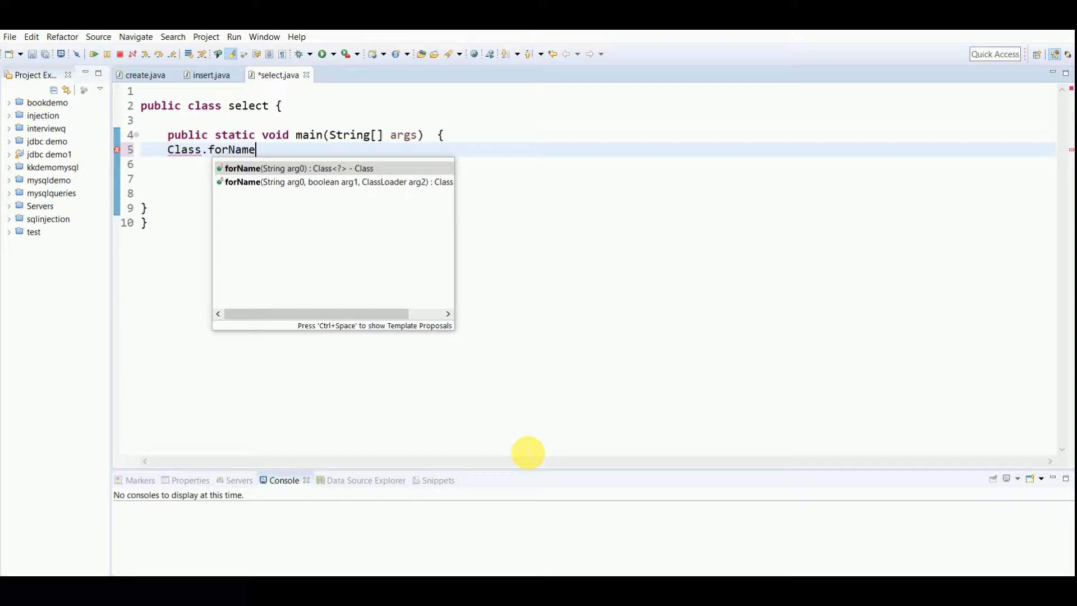
{"action": "mouse_move", "coordinate": [523, 450]}
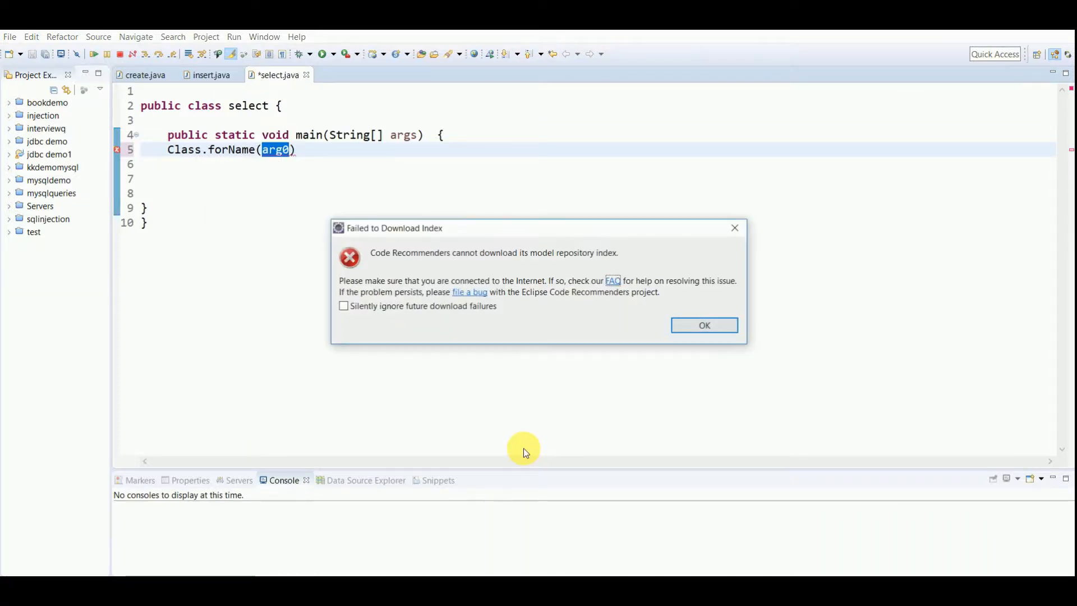
{"action": "mouse_move", "coordinate": [735, 228]}
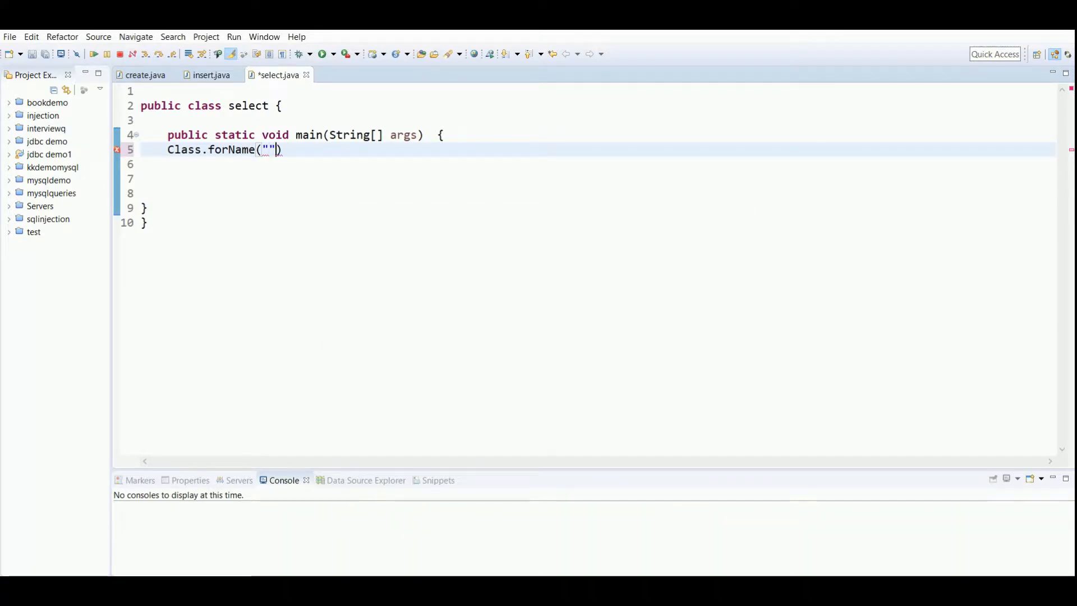
{"action": "type", "text": "c"}
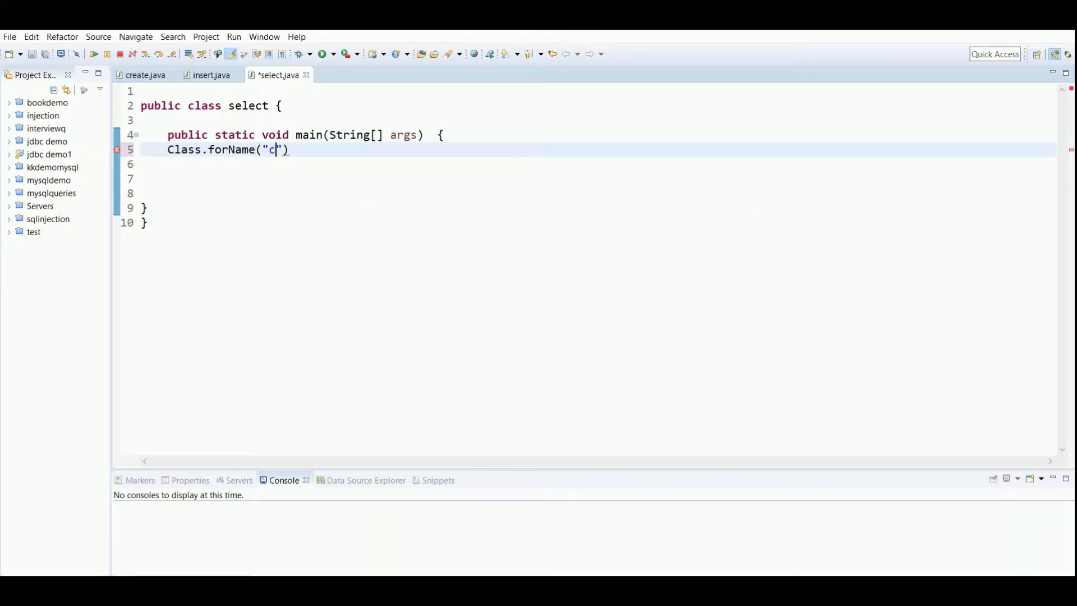
{"action": "type", "text": "om."}
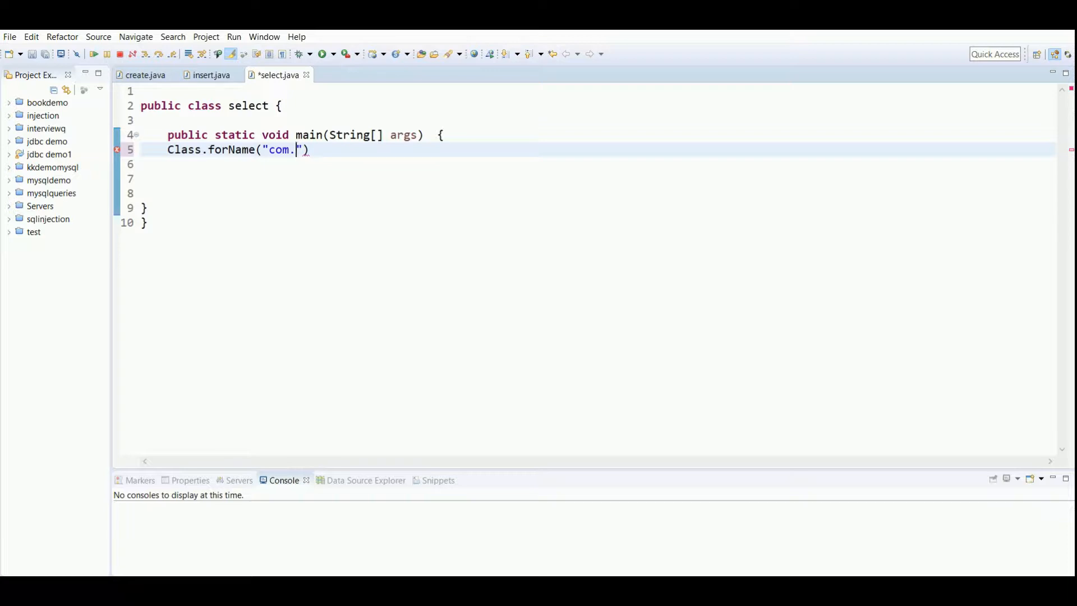
{"action": "type", "text": "mysql"}
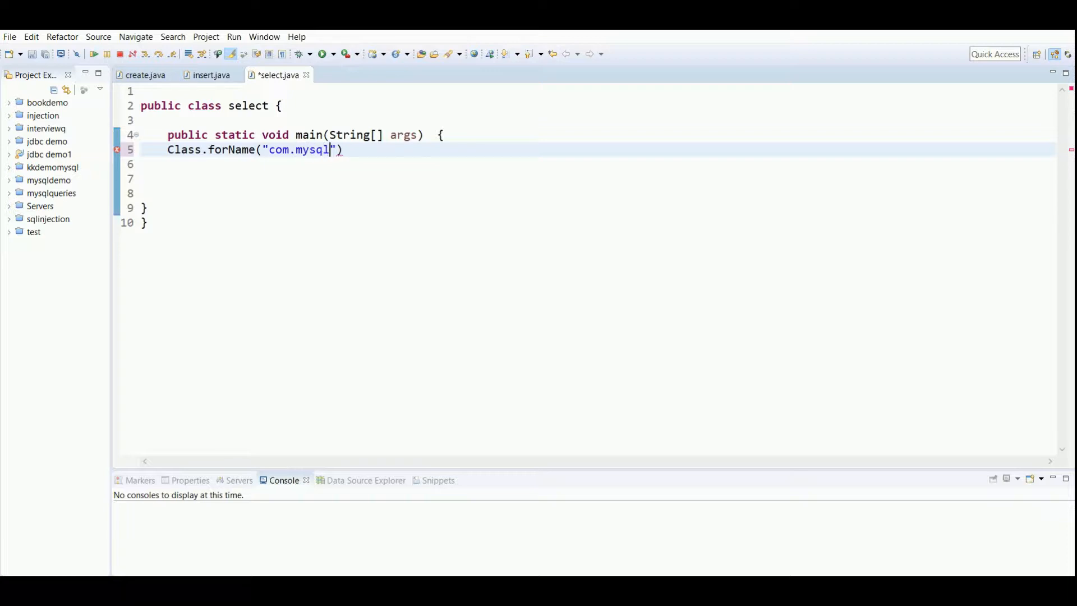
{"action": "type", "text": ".cj.D"}
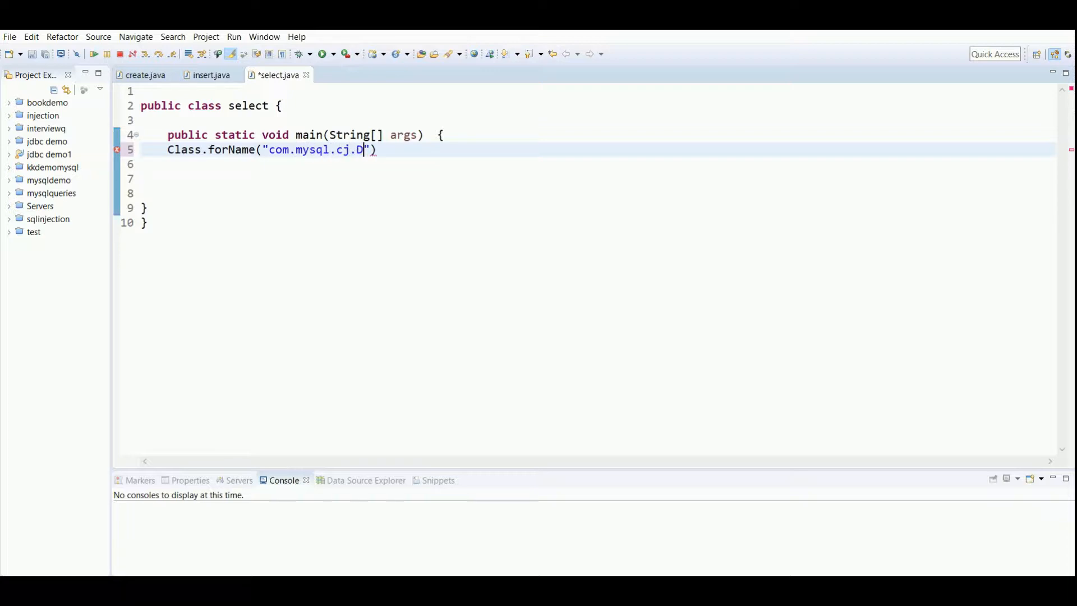
{"action": "type", "text": "river"}
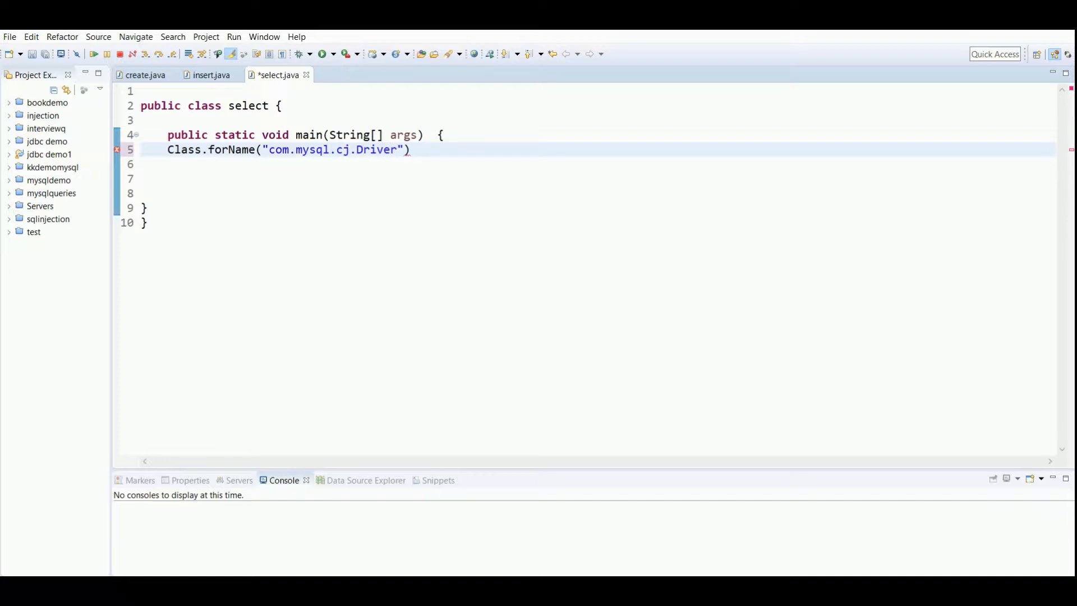
{"action": "type", "text": ";"}
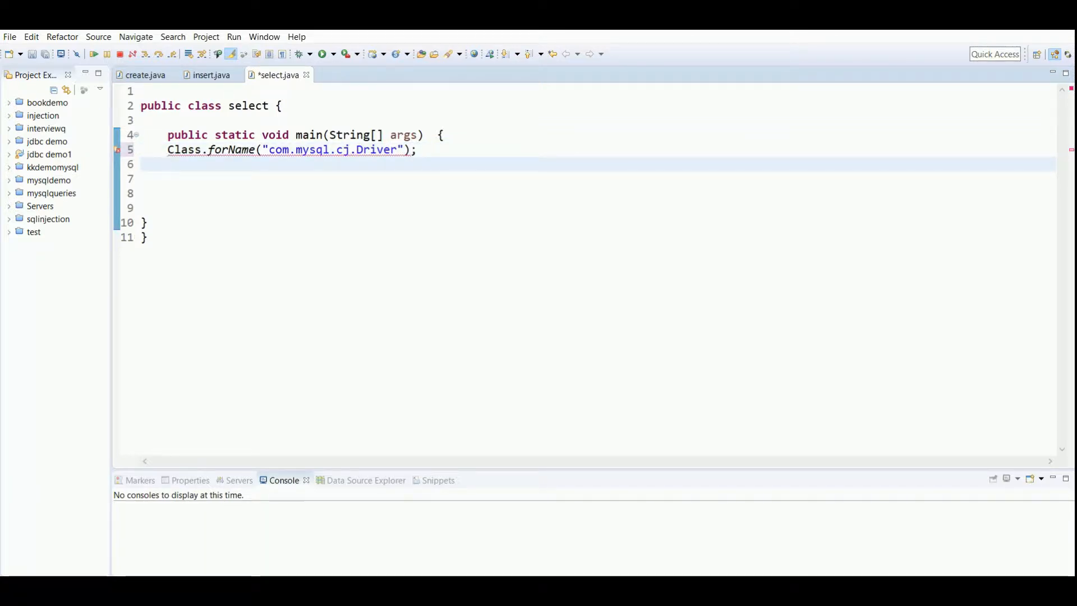
Declare a Connection con from DriverManager.getConnection, correcting the mistyped /getco.
{"action": "type", "text": "Connection con="}
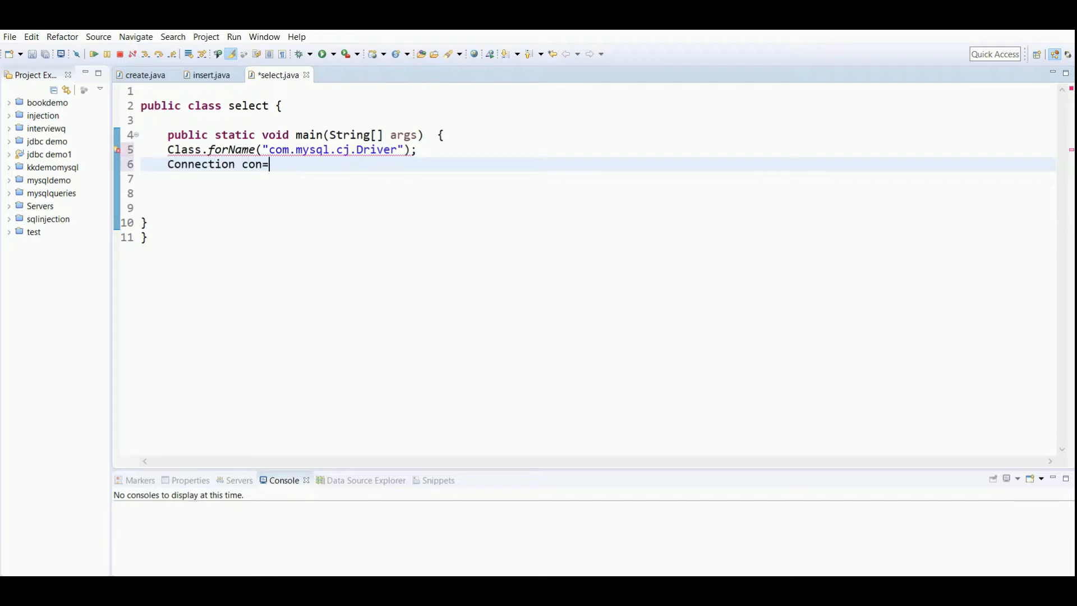
{"action": "type", "text": "Driver"}
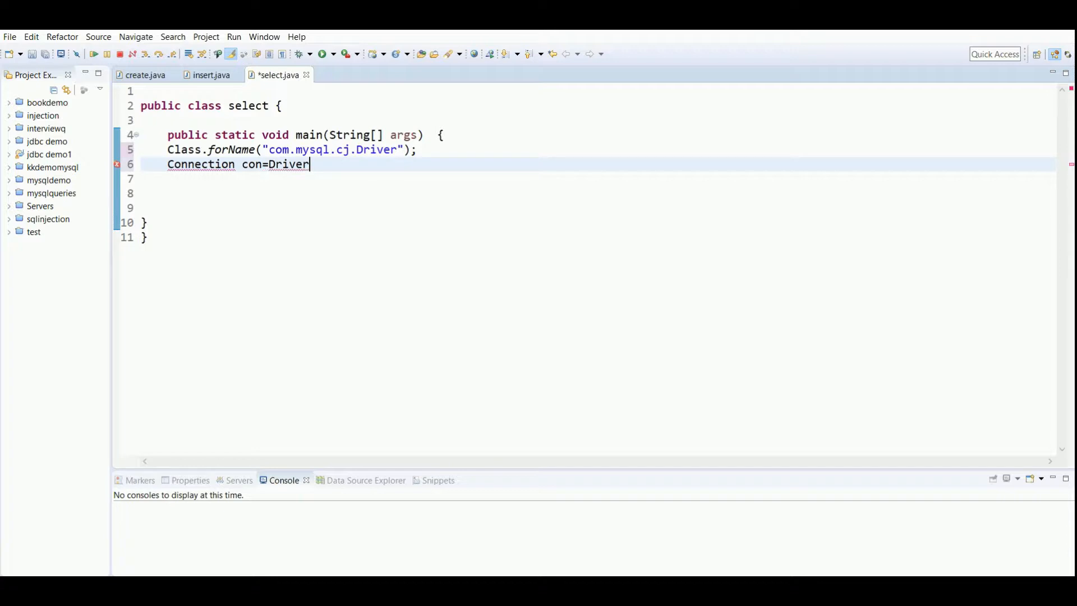
{"action": "type", "text": "Ma"}
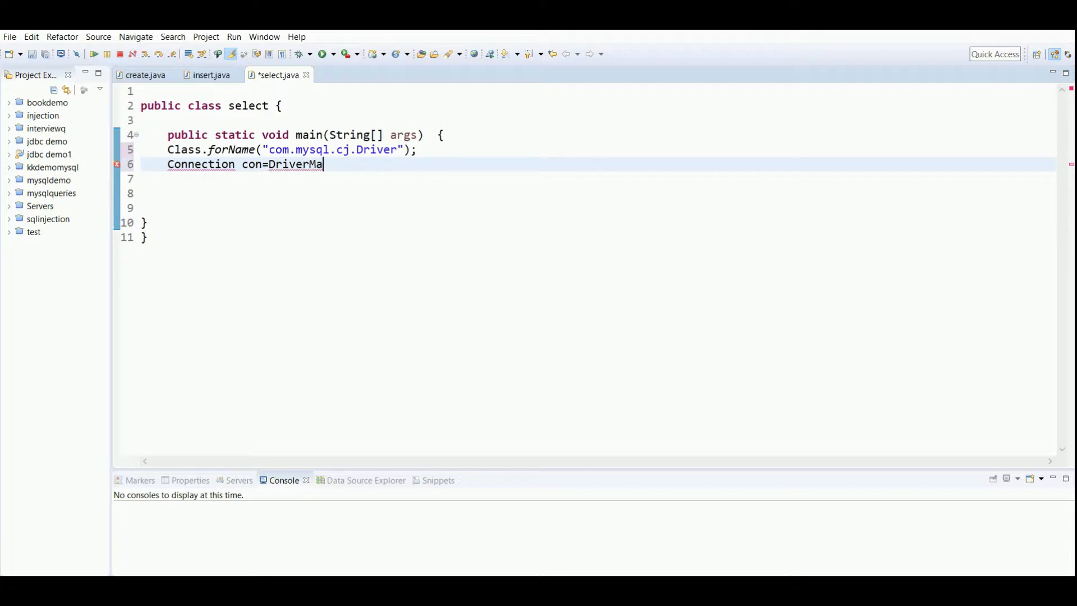
{"action": "type", "text": "hager"}
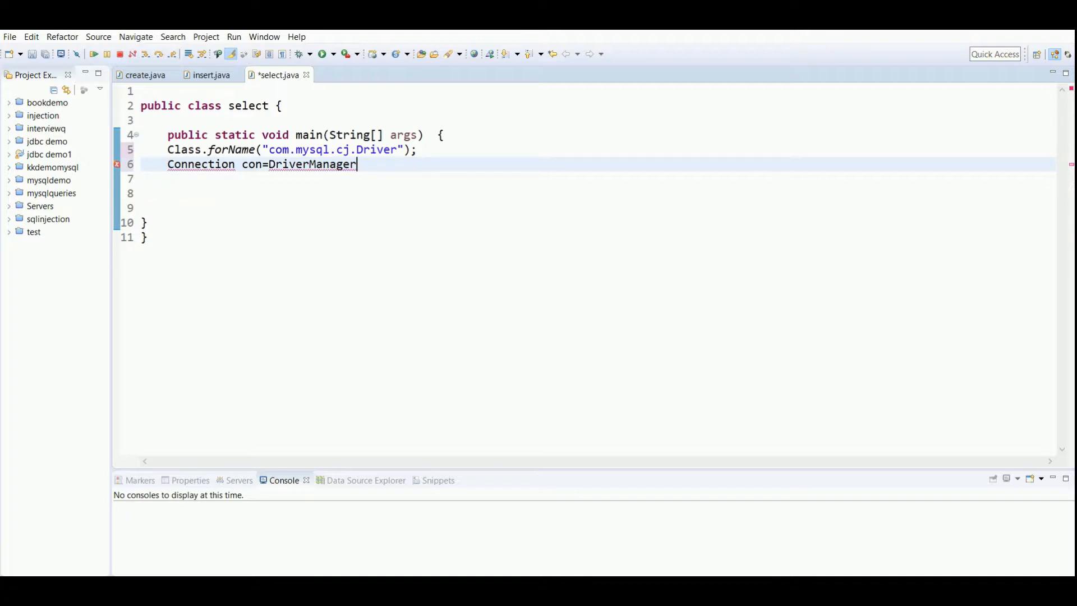
{"action": "type", "text": "/get"}
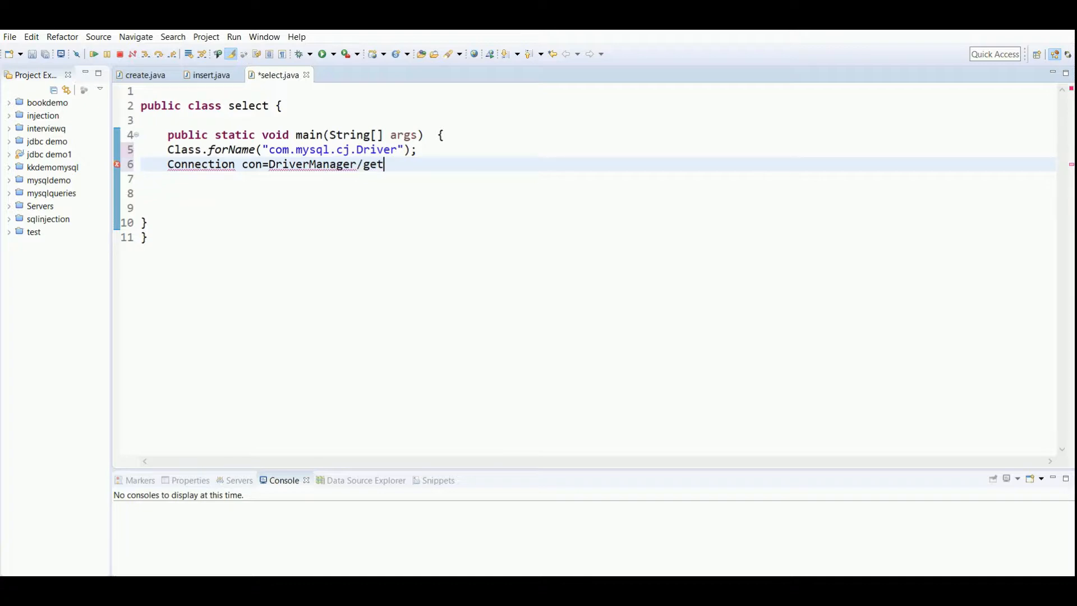
{"action": "type", "text": "co"}
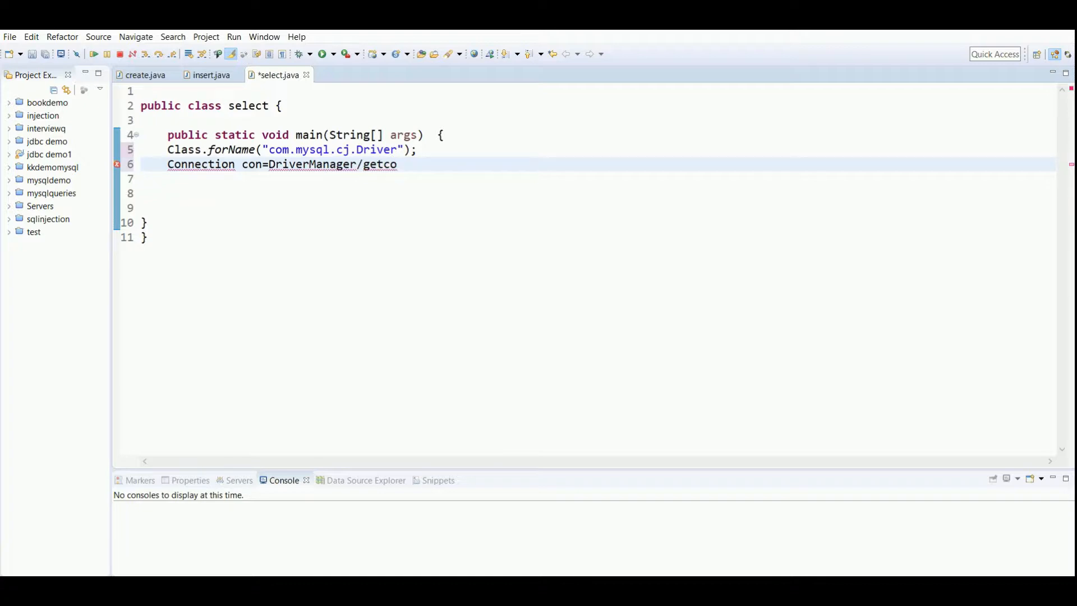
{"action": "key", "text": "BackSpace"}
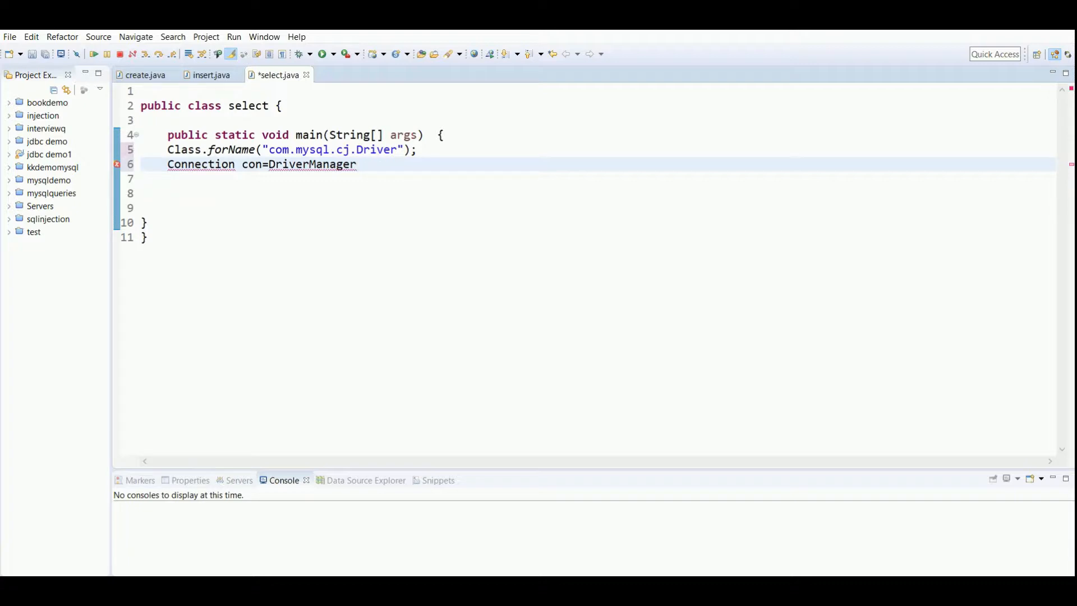
{"action": "type", "text": ".getConnection(arg0"}
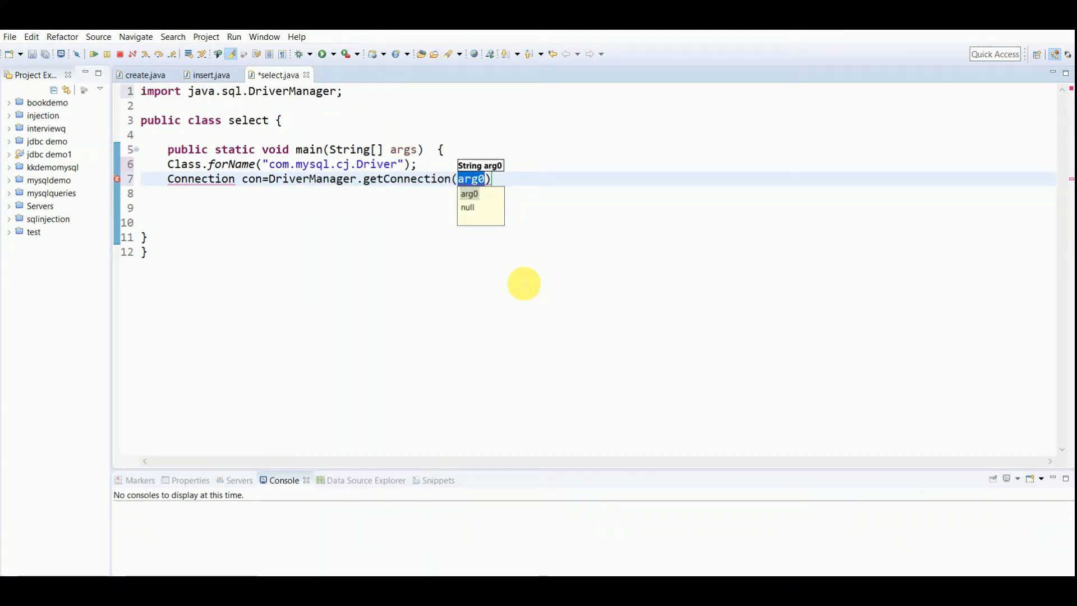
{"action": "type", "text": "\""}
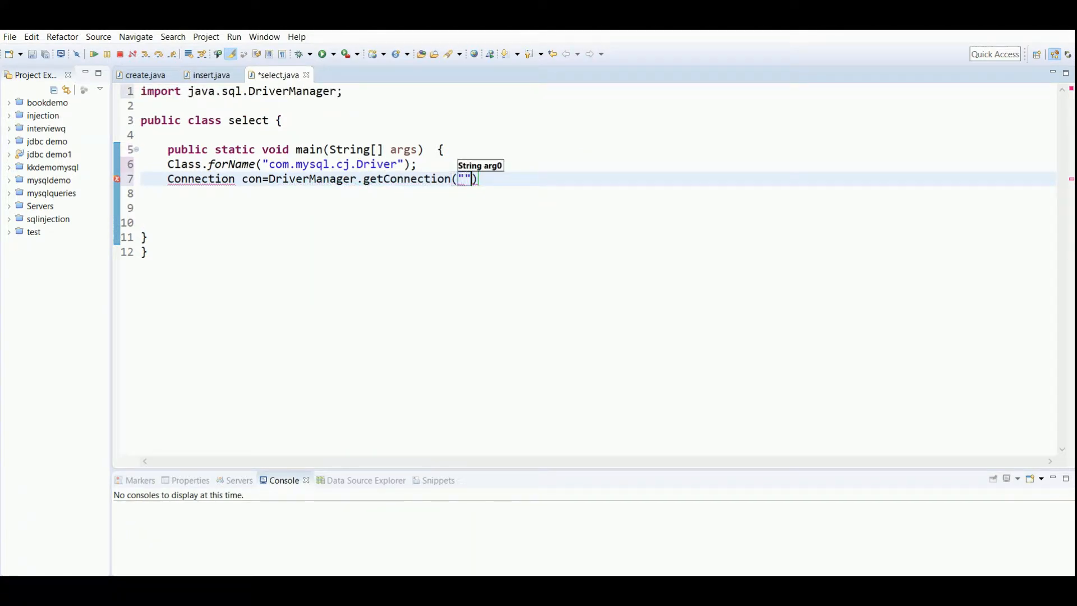
{"action": "type", "text": "jdbc"}
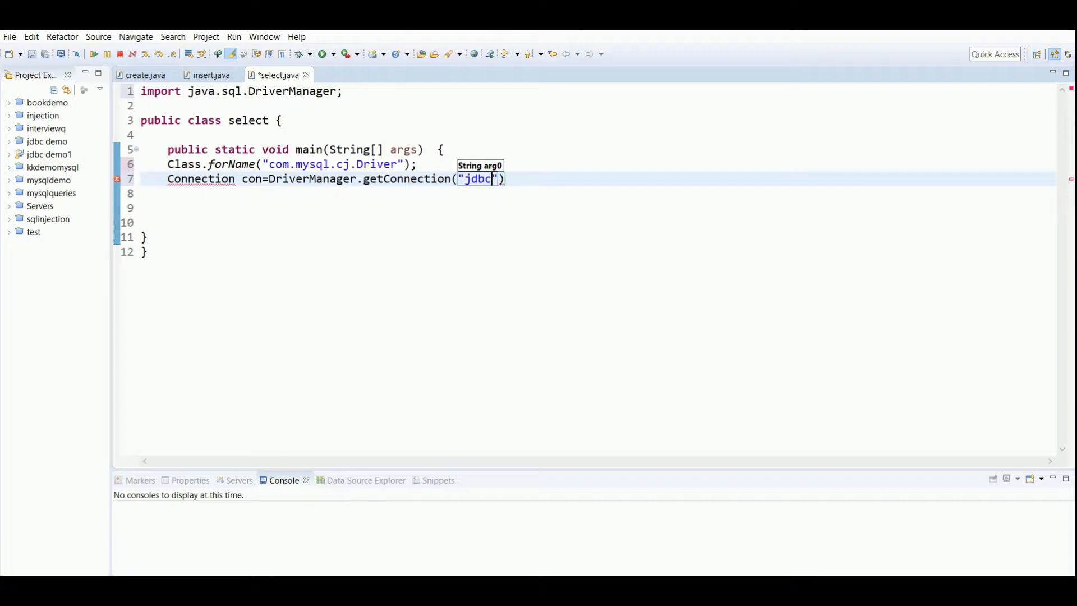
{"action": "type", "text": ":"}
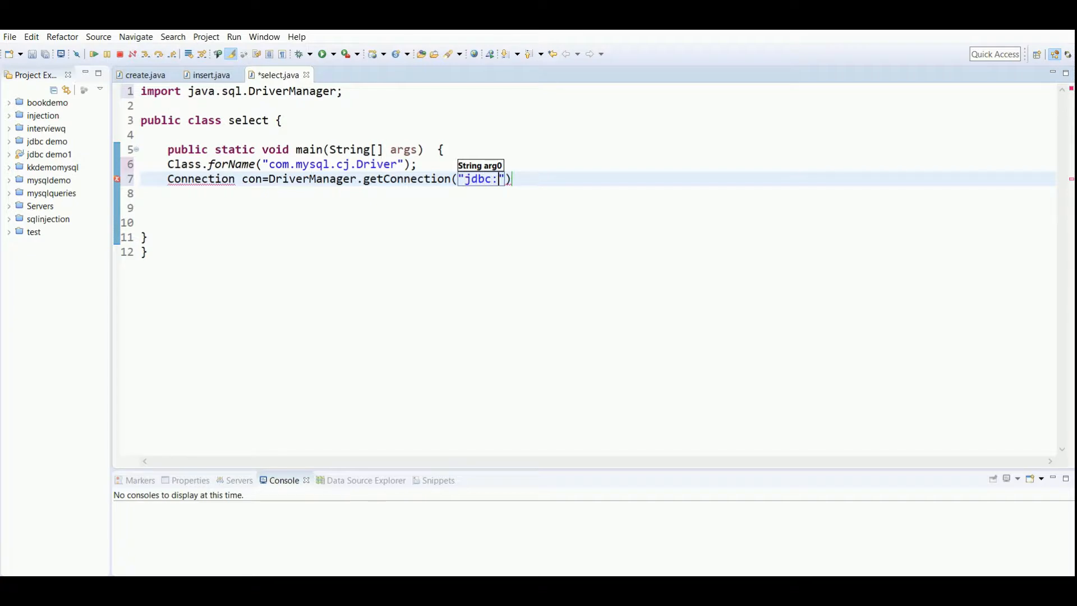
{"action": "type", "text": "mysql"}
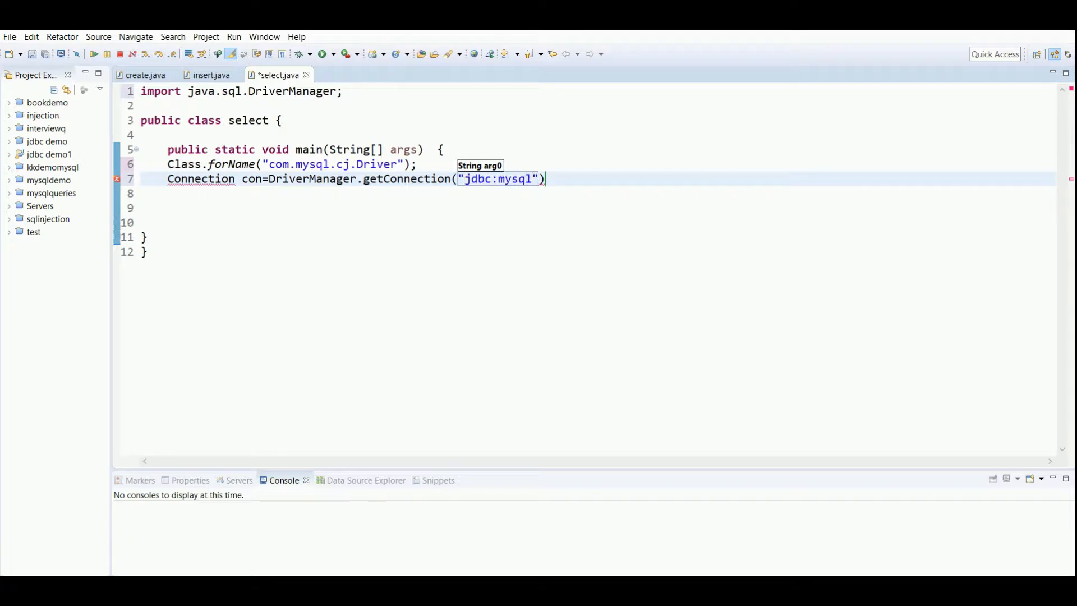
{"action": "type", "text": "//"}
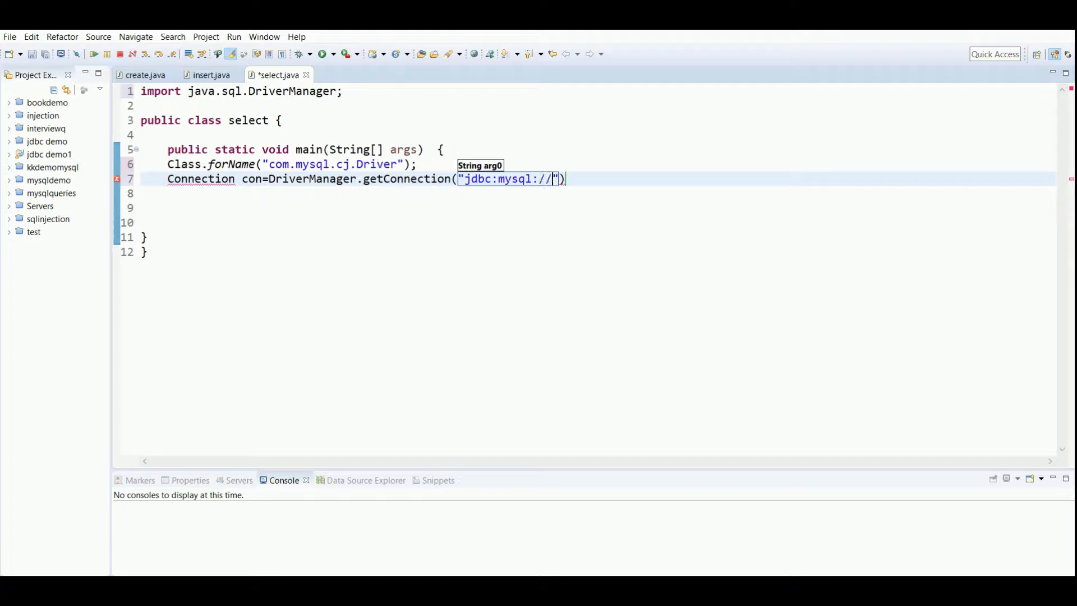
{"action": "type", "text": "localhost:"}
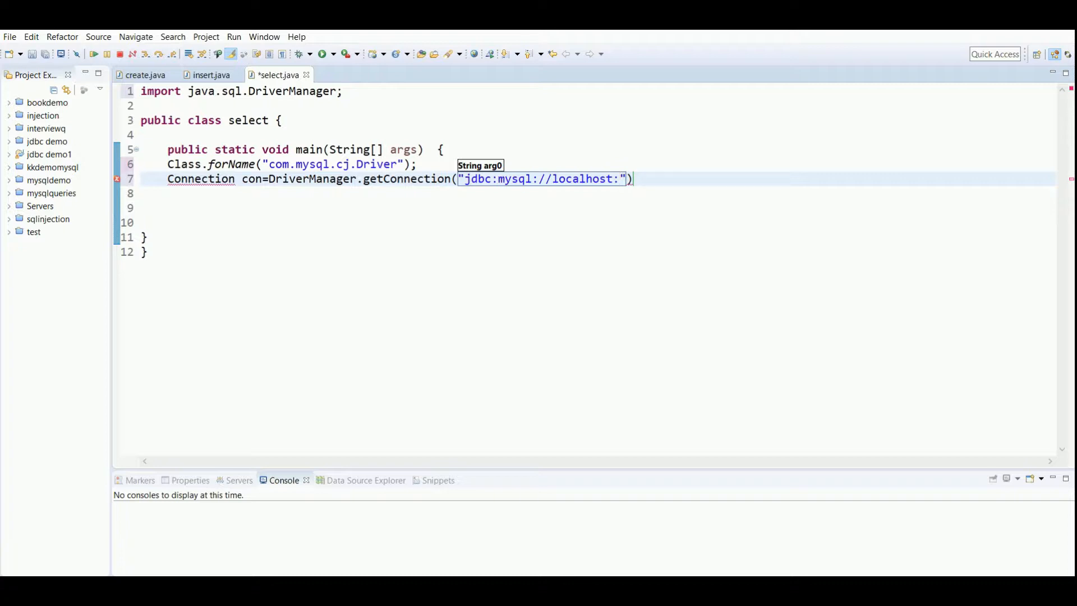
{"action": "type", "text": "3307/"}
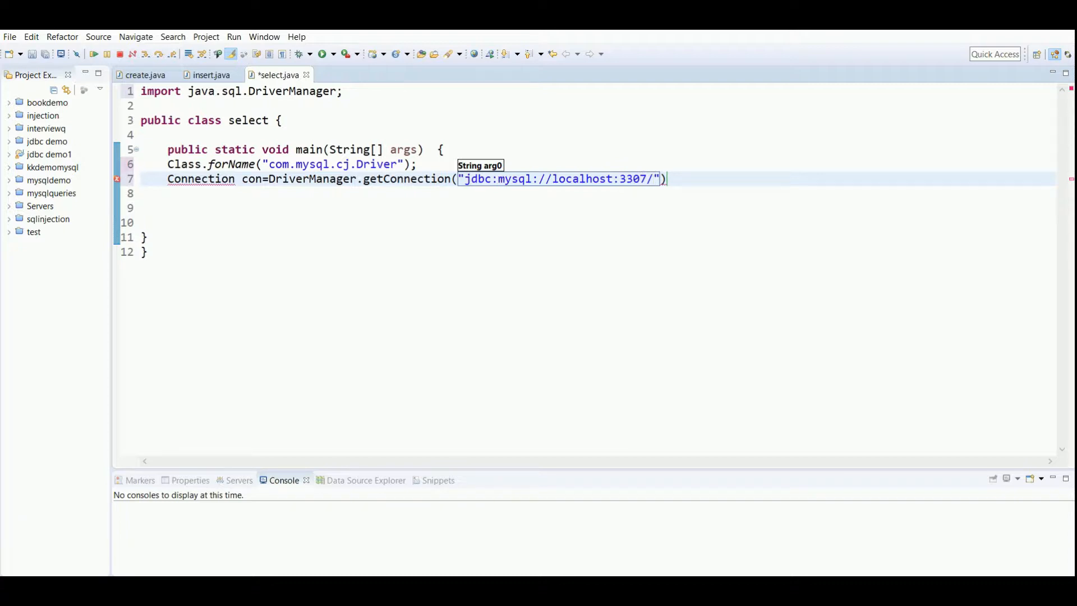
{"action": "type", "text": "jdbc"}
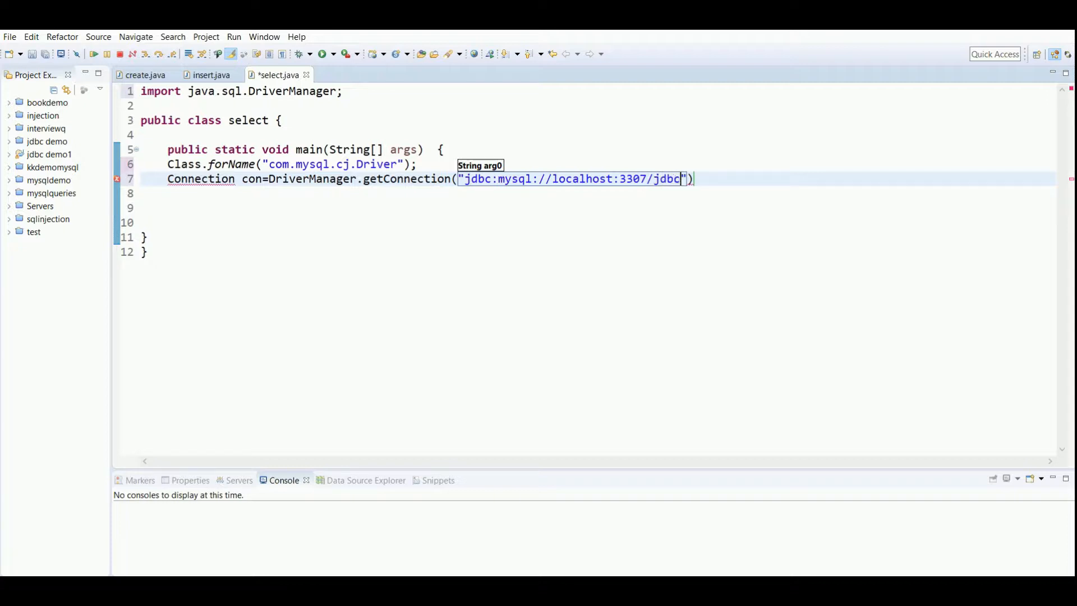
{"action": "type", "text": "1"}
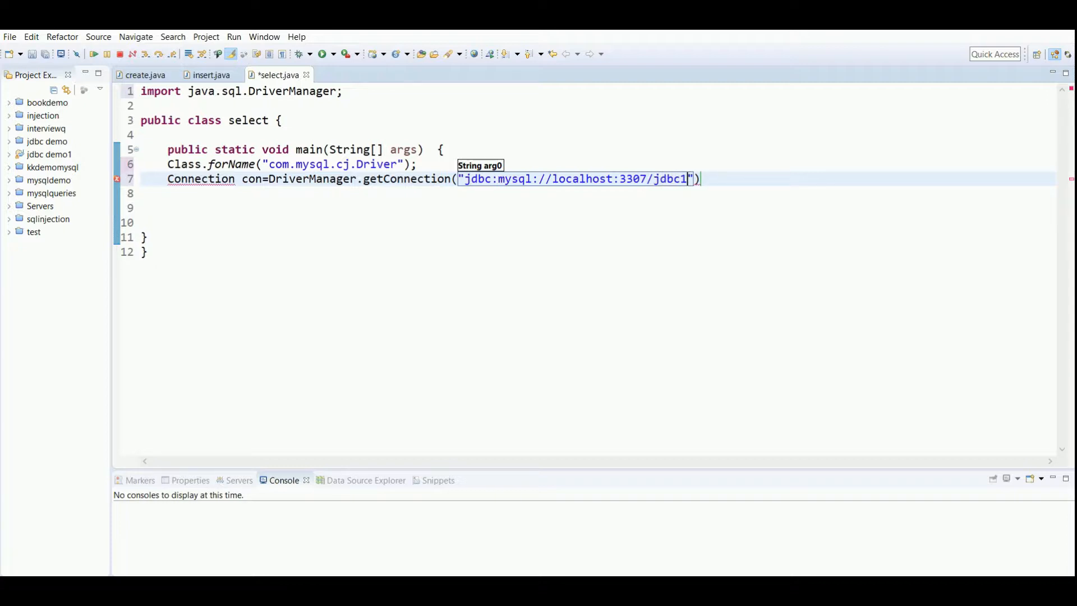
{"action": "type", "text": ",\"\""}
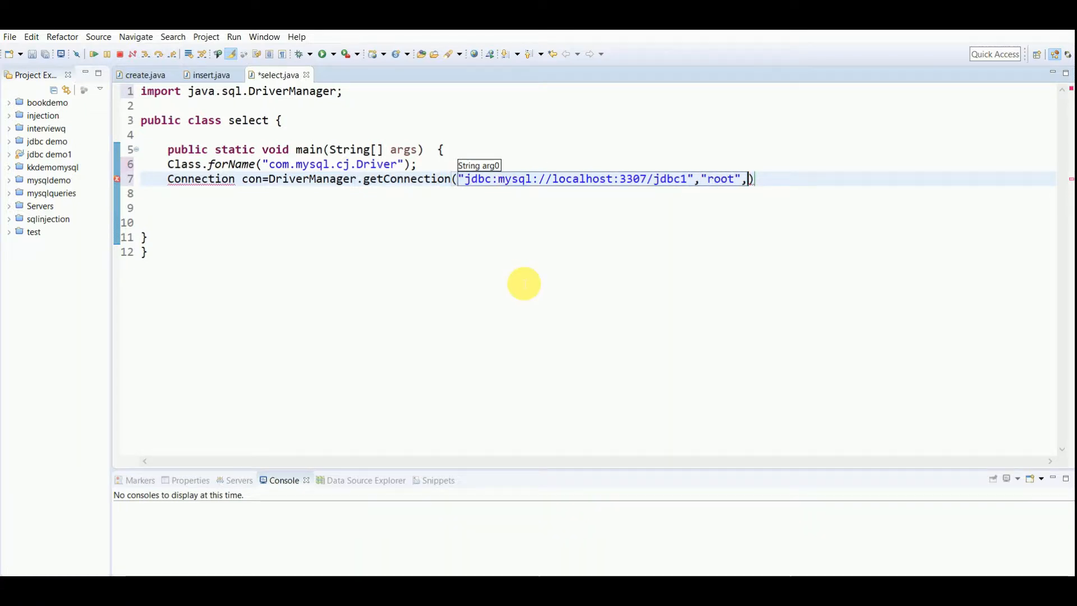
{"action": "type", "text": "\"root\""}
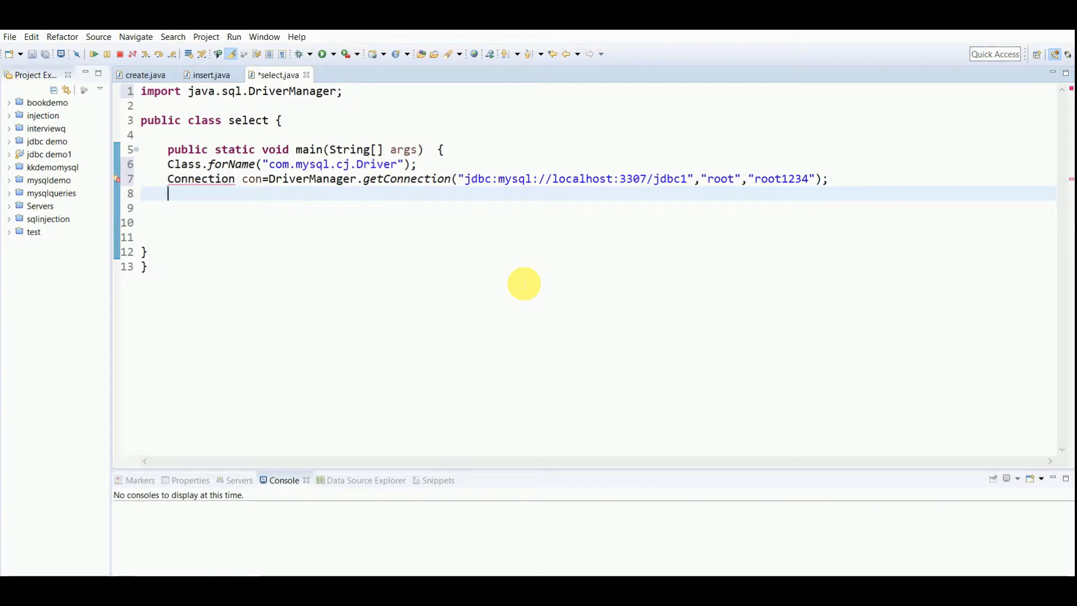
Add System.out.println("Connecting to the database..."); after the connection line.
{"action": "type", "text": "Syste"}
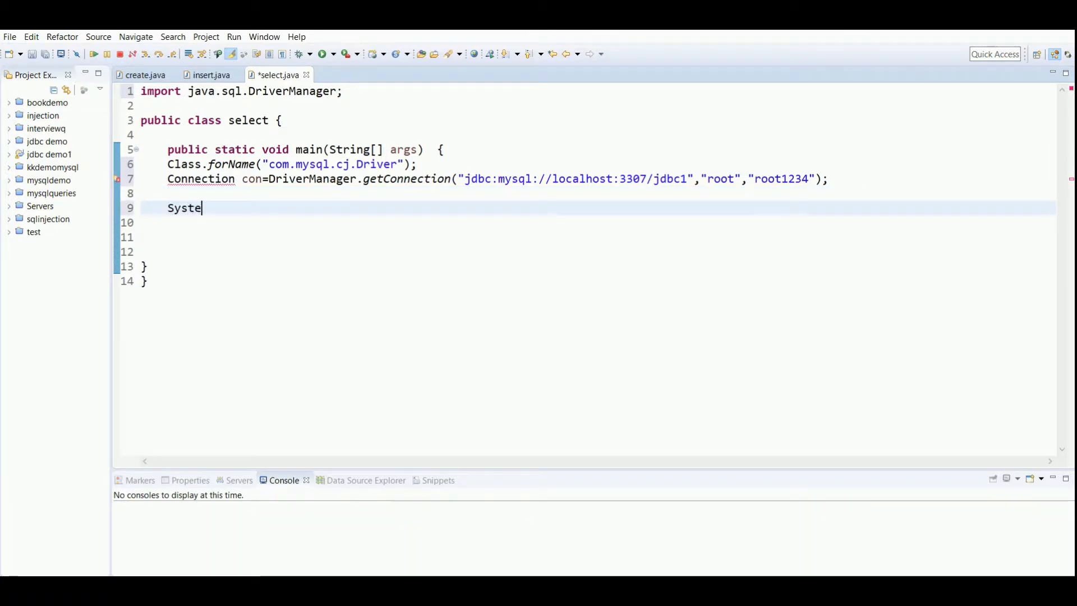
{"action": "type", "text": "m.out"}
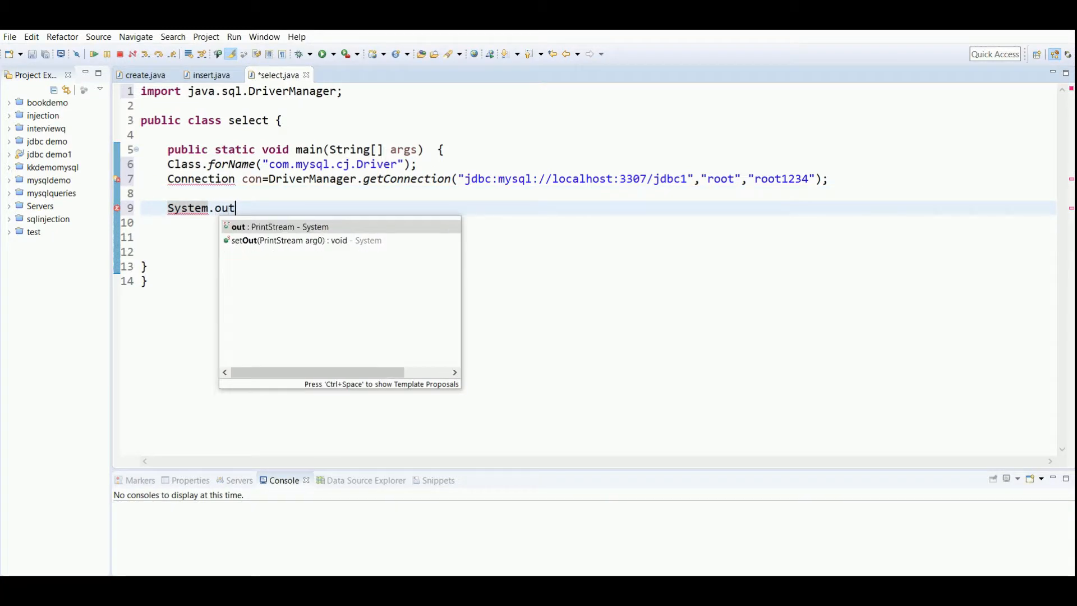
{"action": "type", "text": ".println(\"\""}
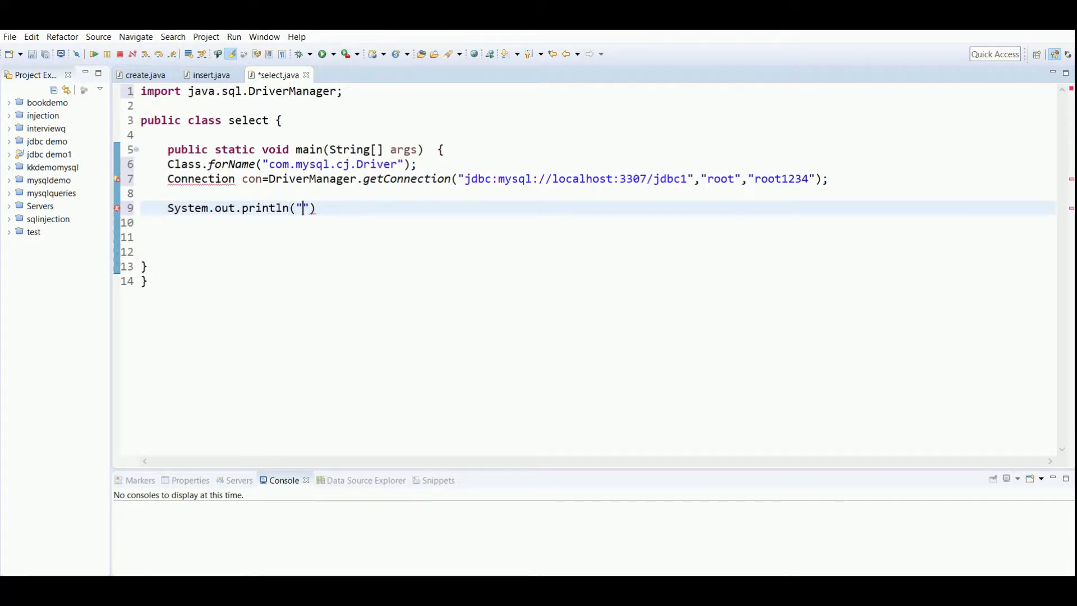
{"action": "type", "text": "Co"}
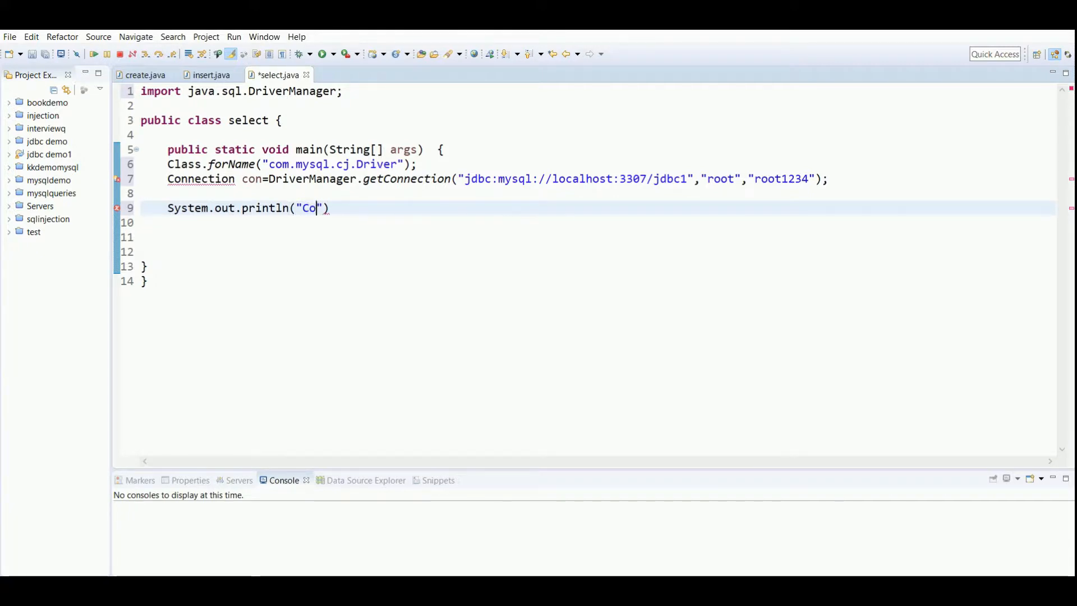
{"action": "type", "text": "nnecting to"}
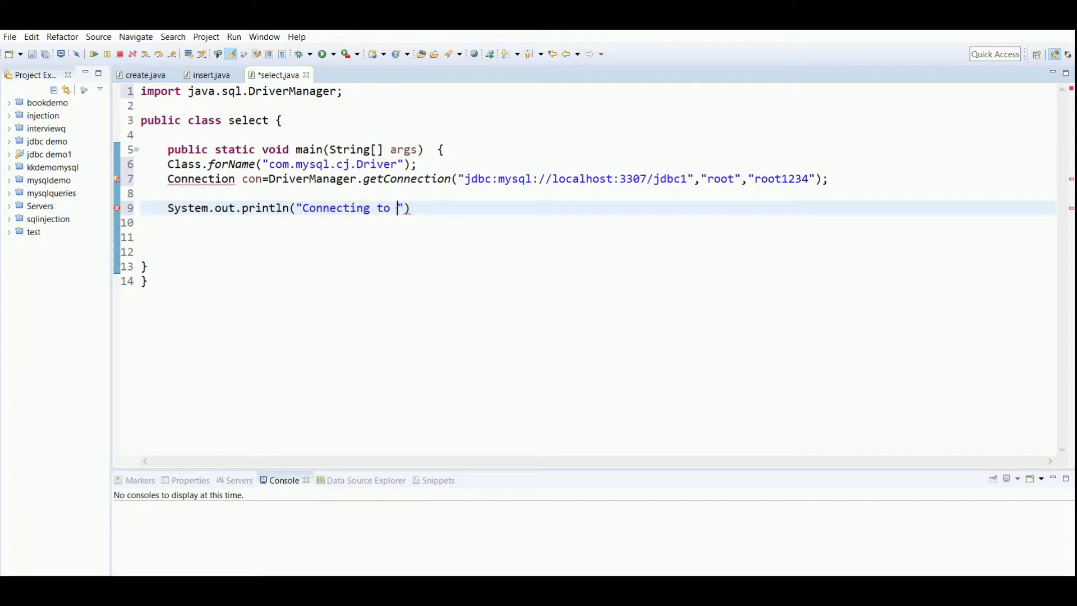
{"action": "type", "text": "the database"}
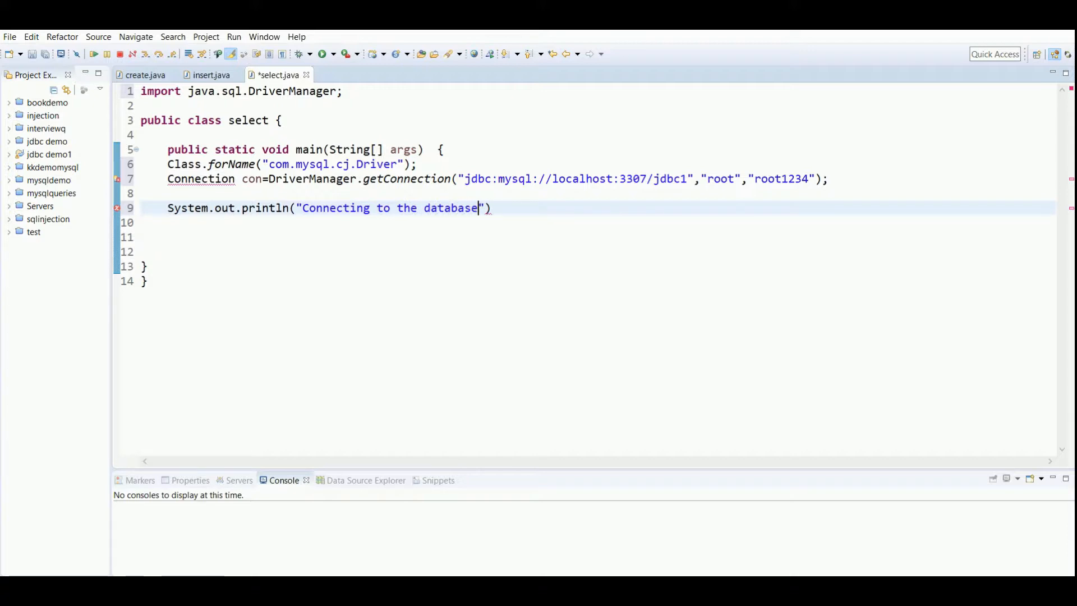
{"action": "type", "text": "..."}
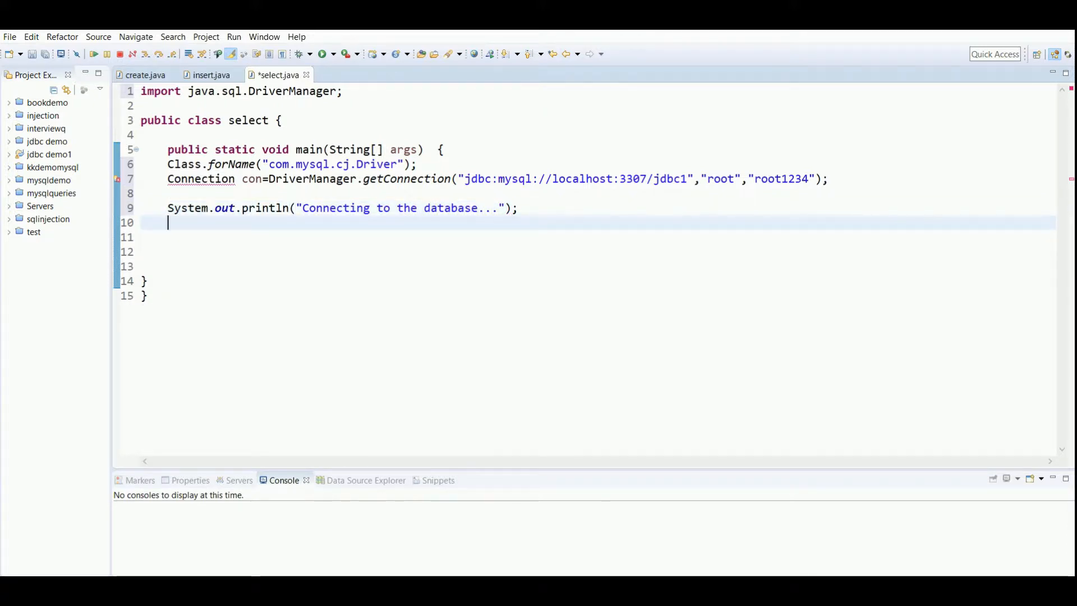
Add a PreparedStatement for "select * from register" and a ResultSet from executeQuery().
{"action": "type", "text": "PRep"}
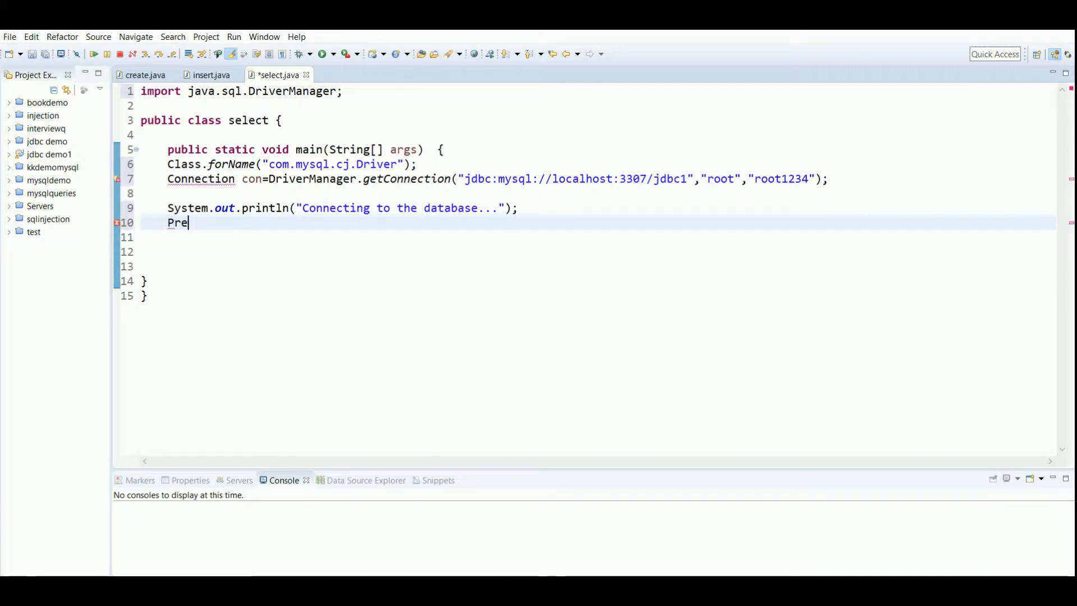
{"action": "type", "text": "paredS"}
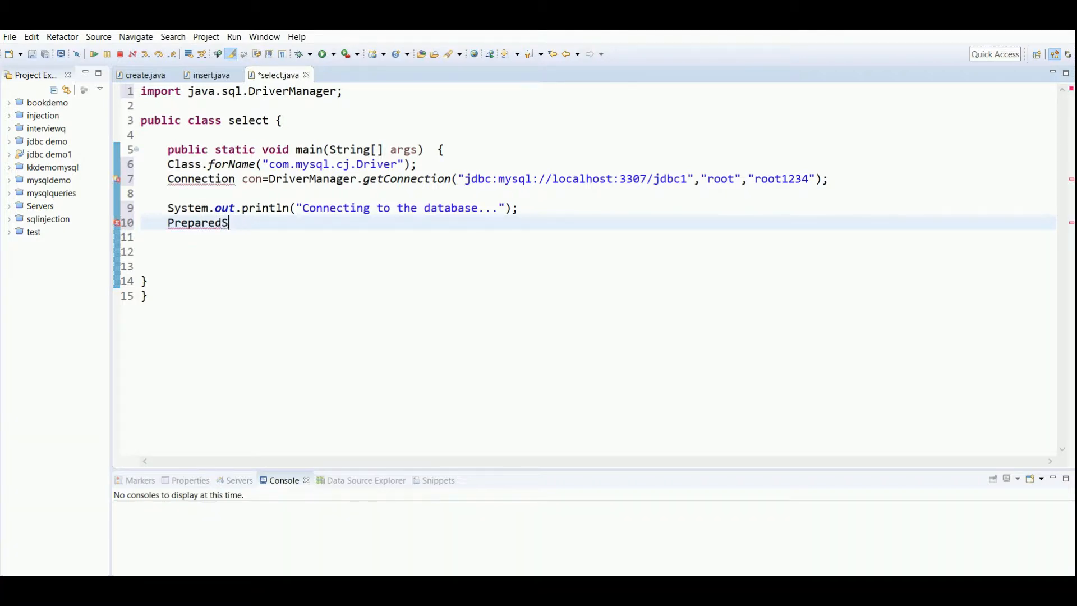
{"action": "type", "text": "tatement stmt=con.prepareStatement(\"select * from register\");"}
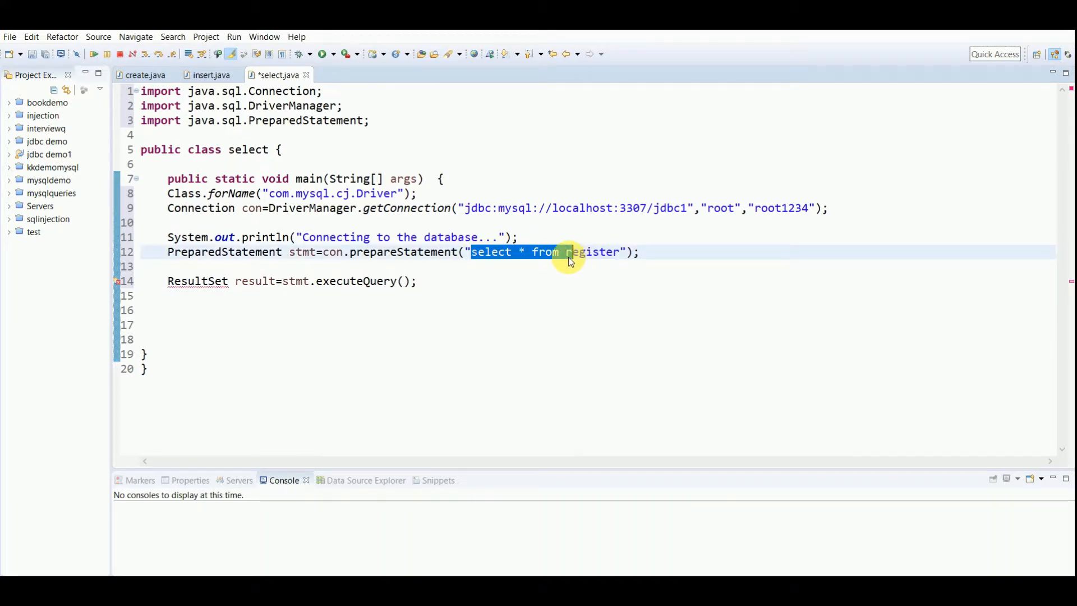
{"action": "left_click", "coordinate": [569, 252]}
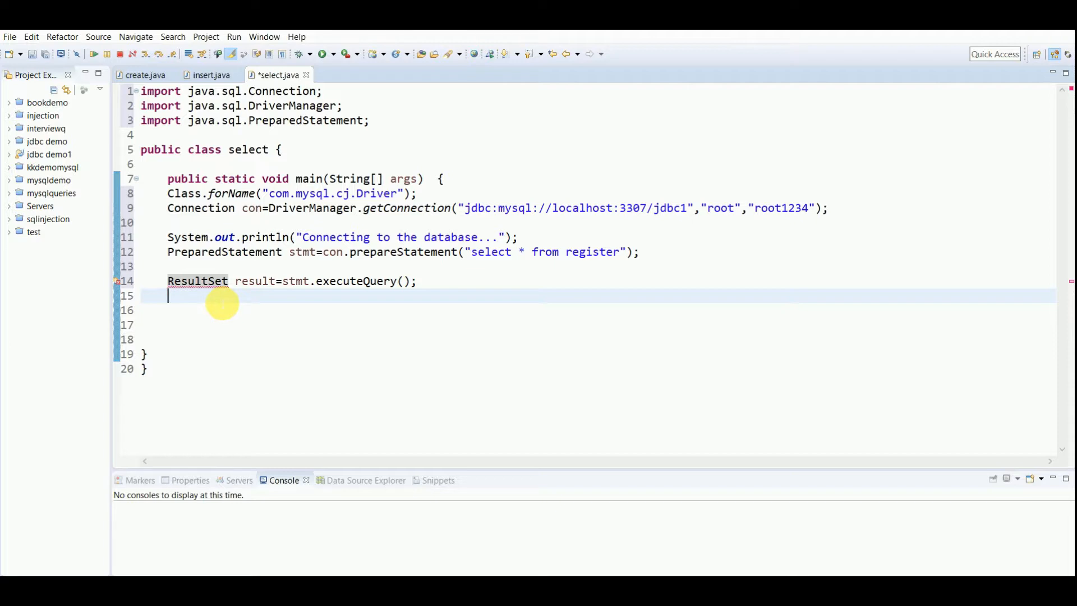
Start a while (result.next()) { loop.
{"action": "type", "text": "while"}
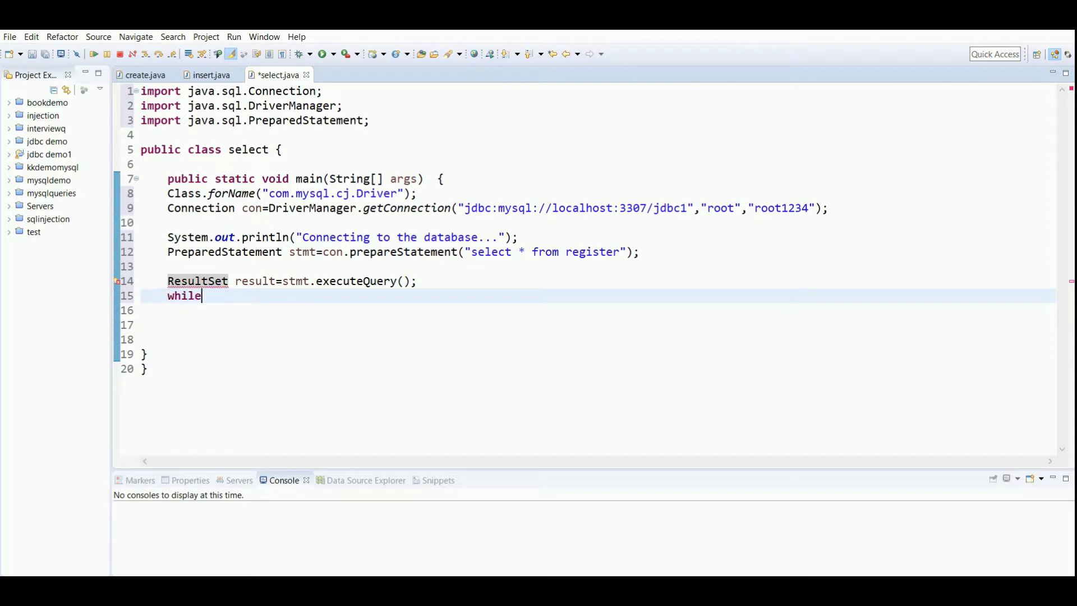
{"action": "type", "text": "(result"}
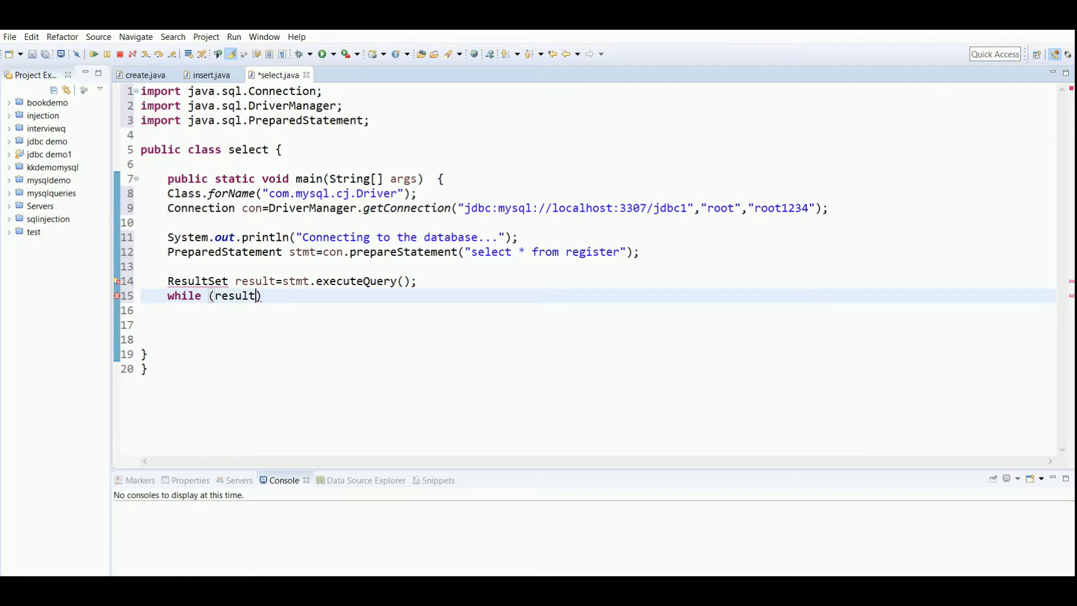
{"action": "type", "text": ".nex"}
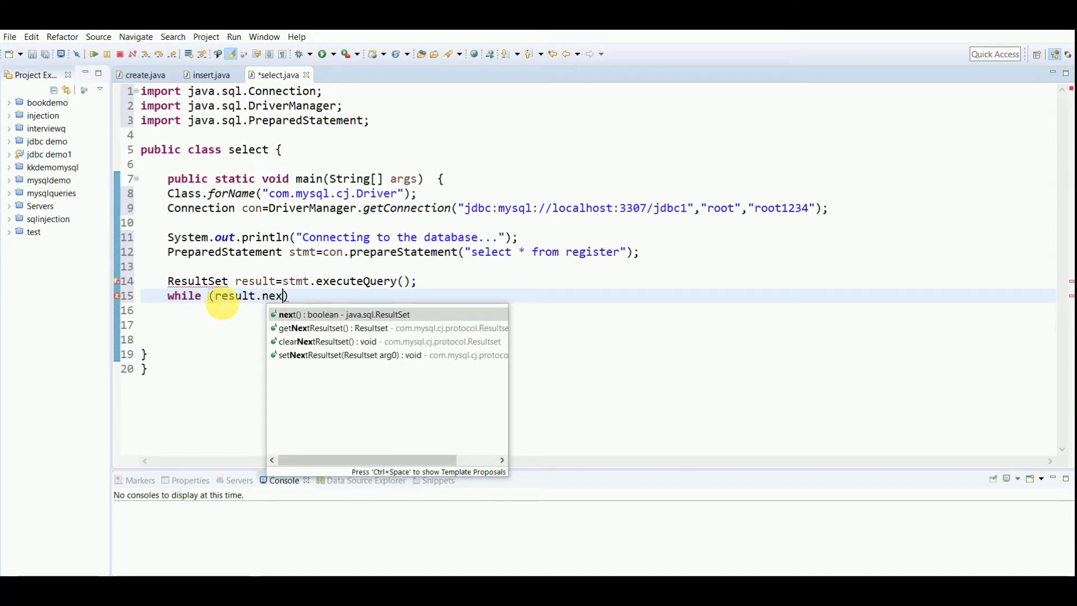
{"action": "key", "text": "Enter"}
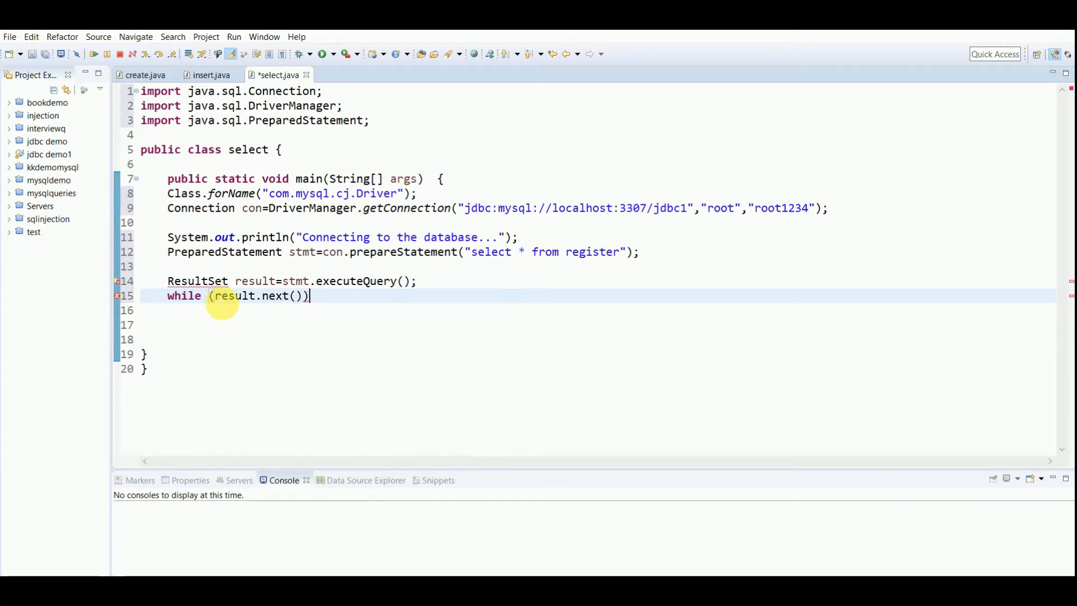
{"action": "type", "text": "{"}
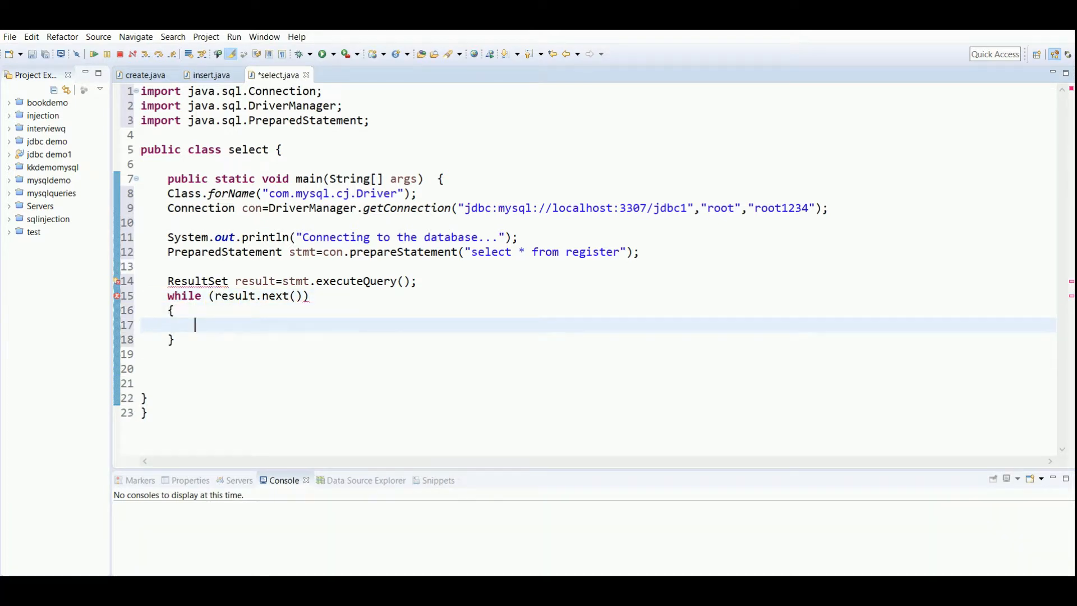
Inside the loop, print result.getString(1) with System.out.println.
{"action": "type", "text": "St"}
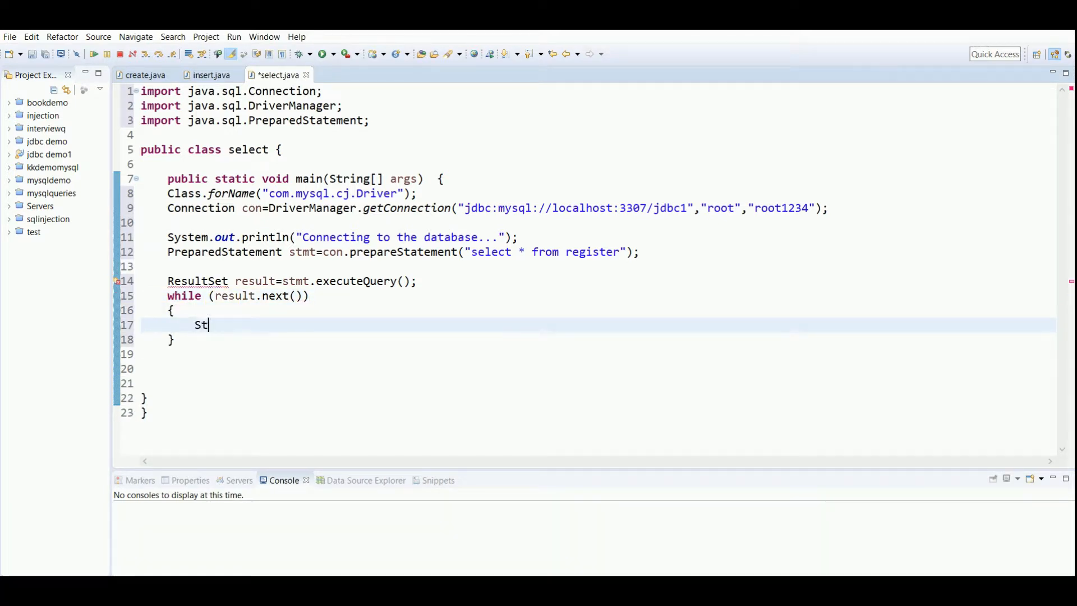
{"action": "type", "text": "yste"}
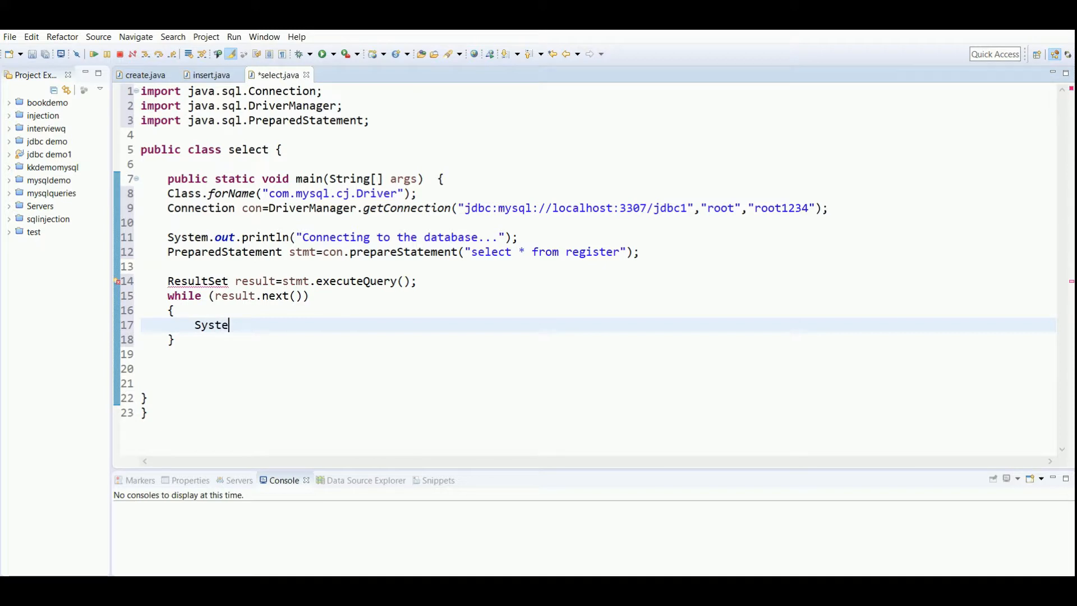
{"action": "type", "text": "m.ou"}
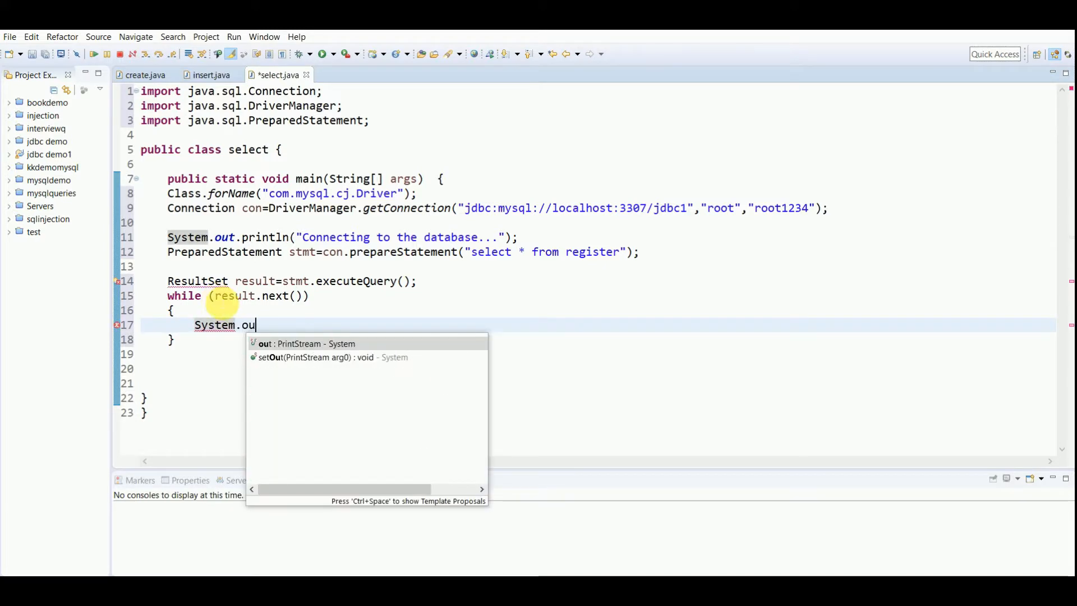
{"action": "type", "text": "t.println("}
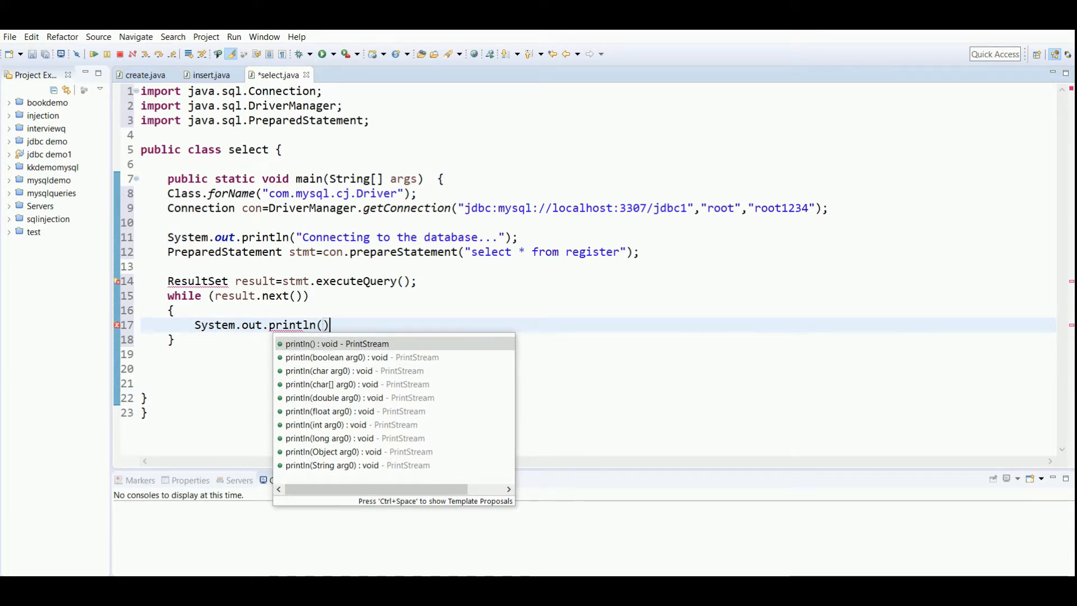
{"action": "type", "text": "\""}
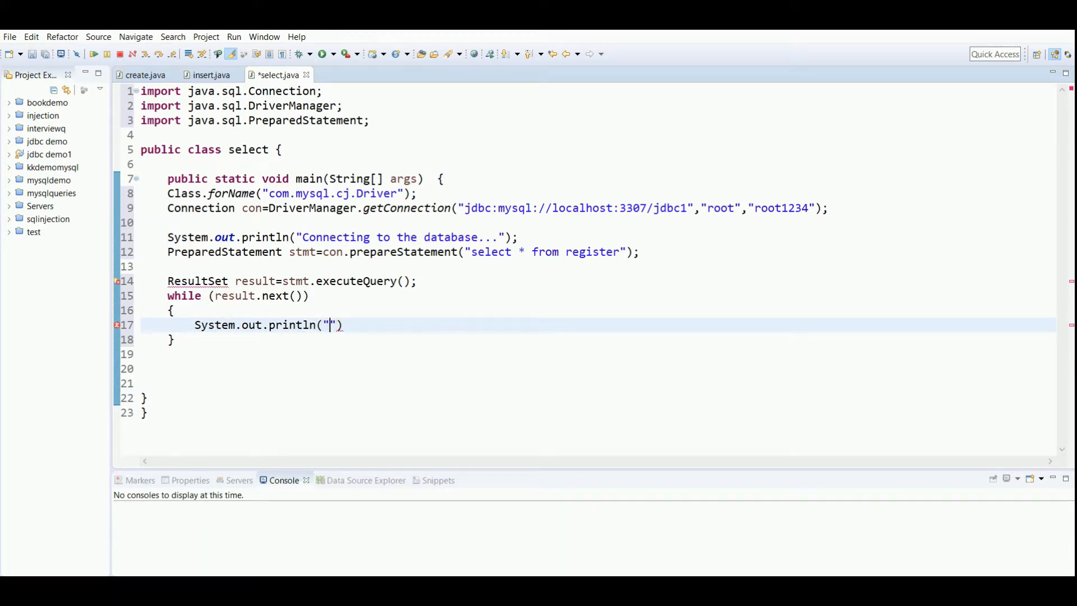
{"action": "type", "text": "res"}
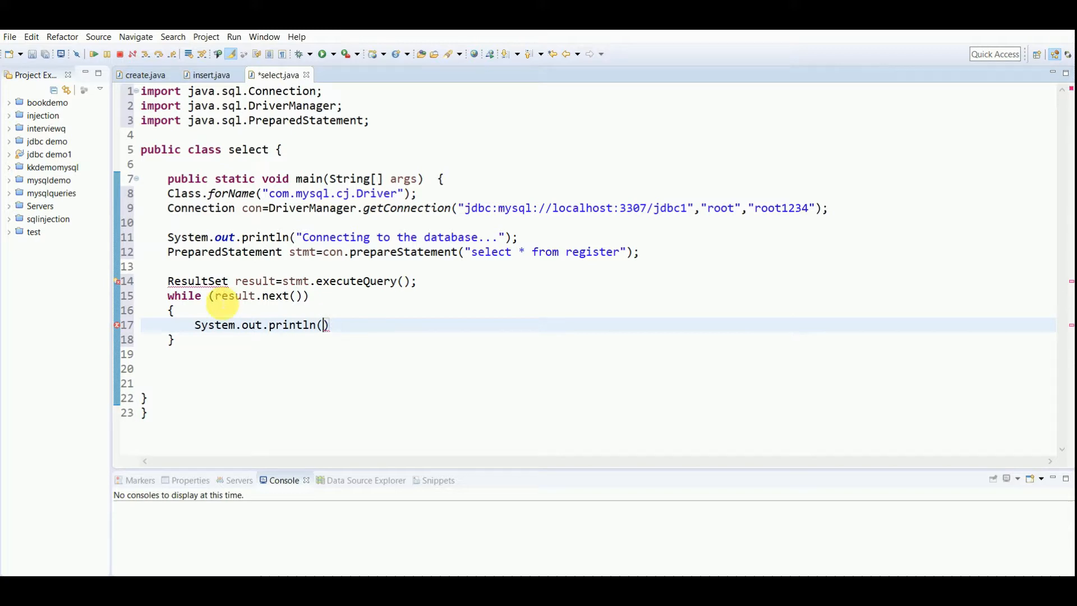
{"action": "type", "text": "result"}
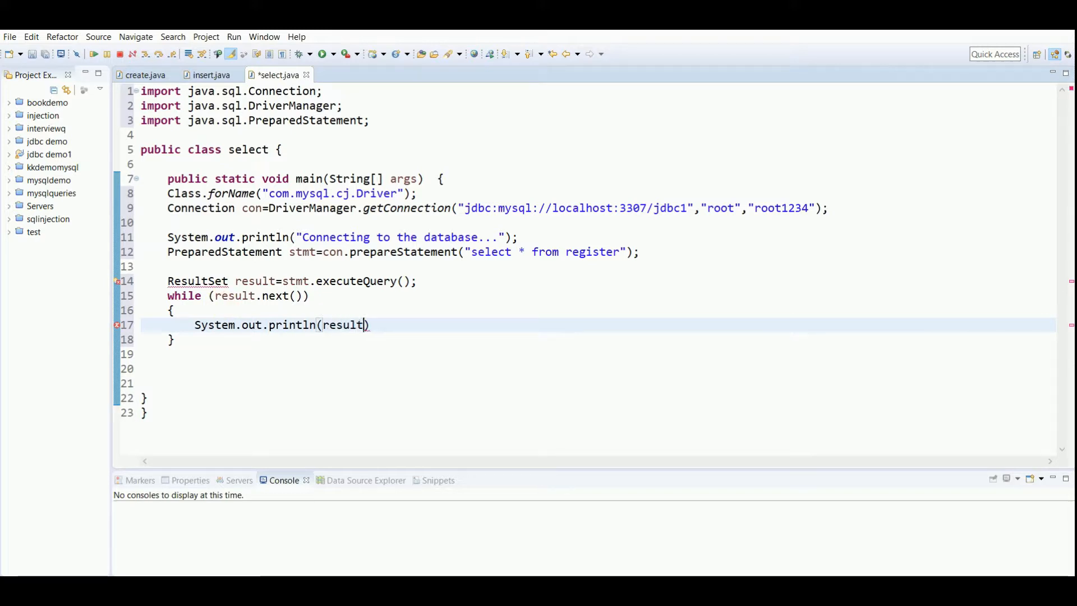
{"action": "type", "text": ".get"}
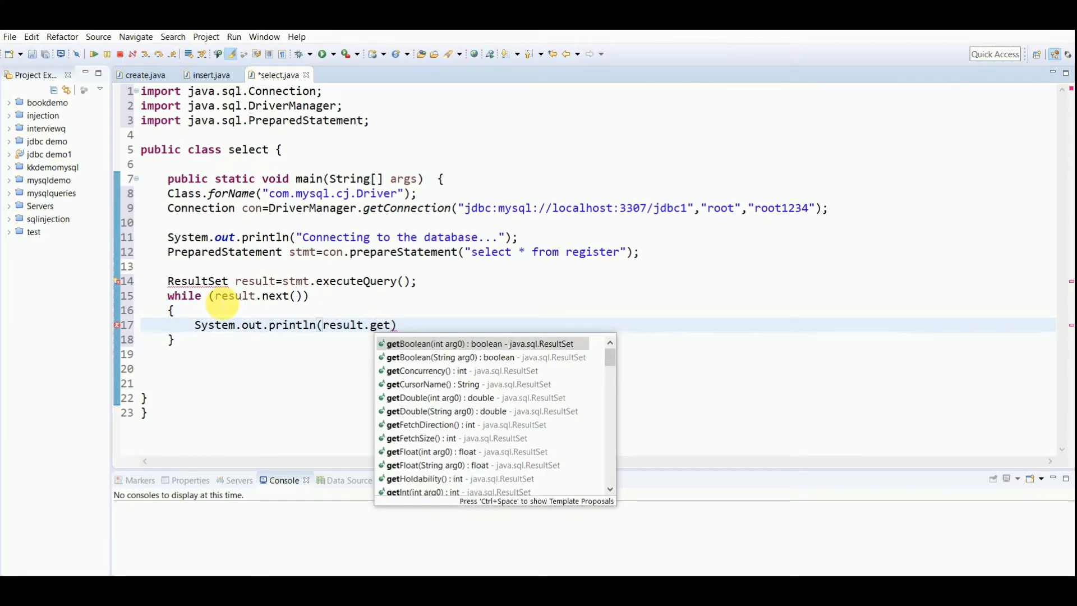
{"action": "type", "text": "S"}
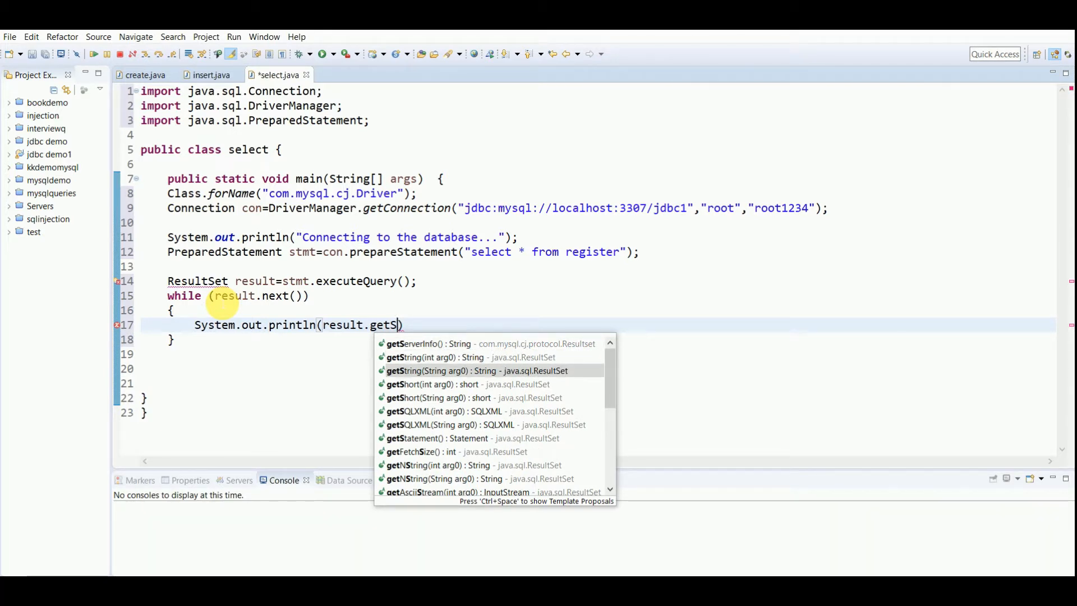
{"action": "key", "text": "Down"}
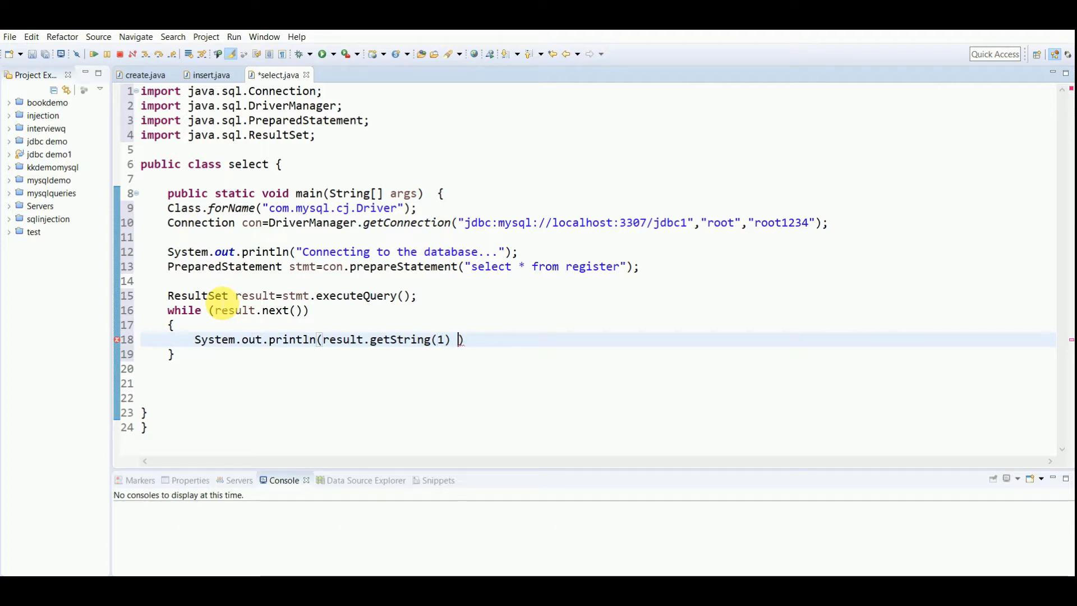
Append " " and result.getString(2) to the println.
{"action": "type", "text": "+ \" \""}
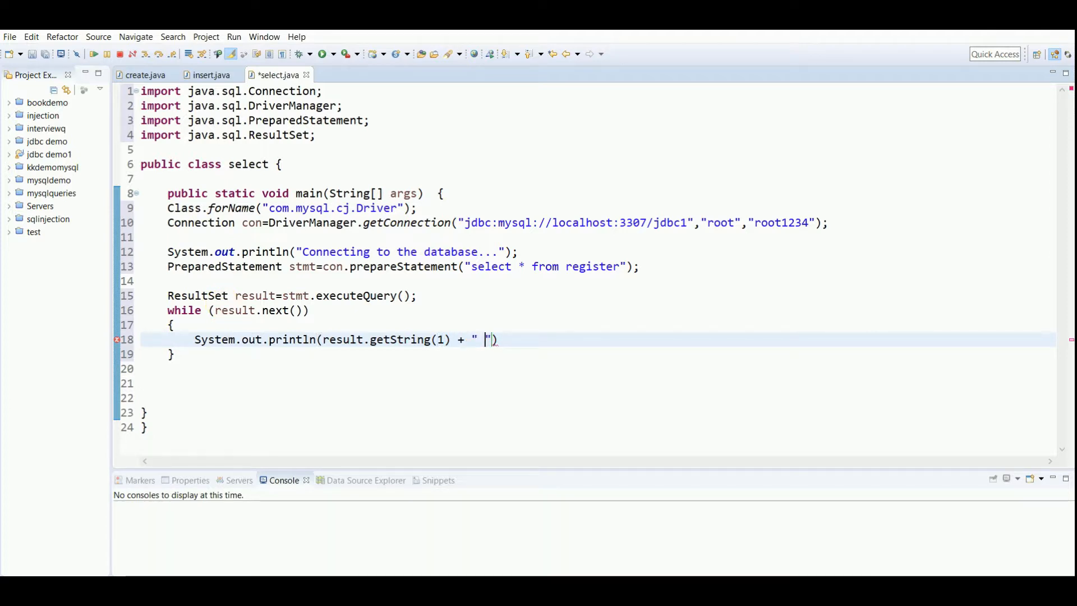
{"action": "type", "text": "\" \""}
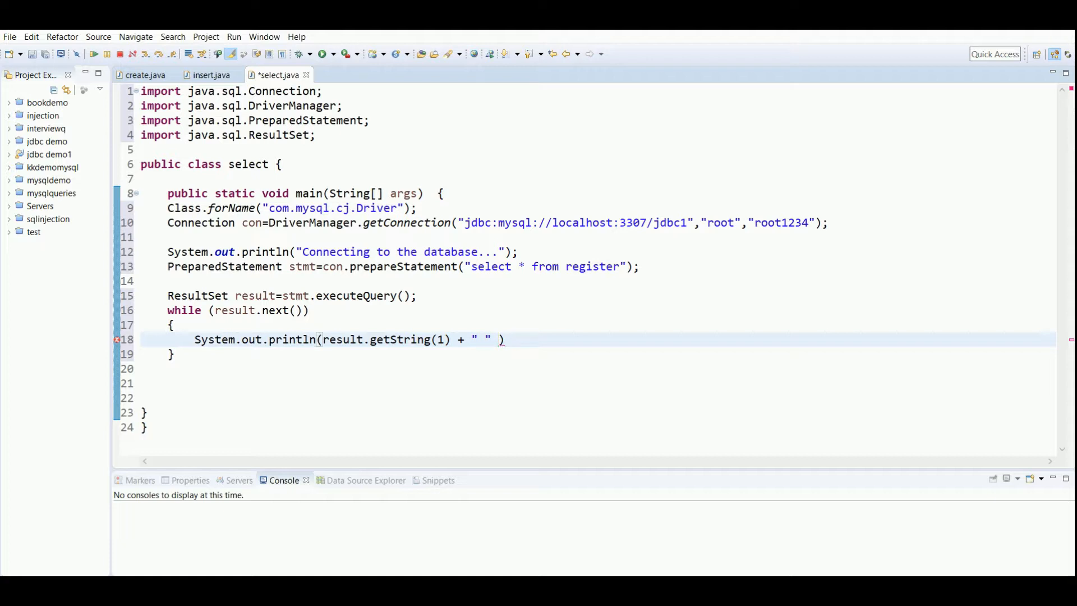
{"action": "type", "text": "+"}
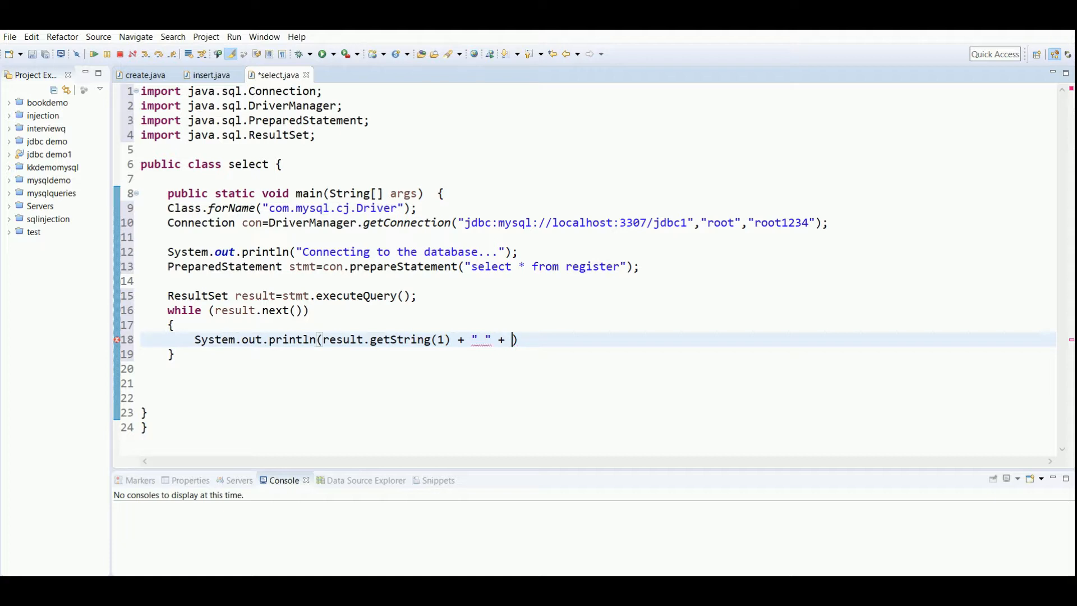
{"action": "type", "text": "res"}
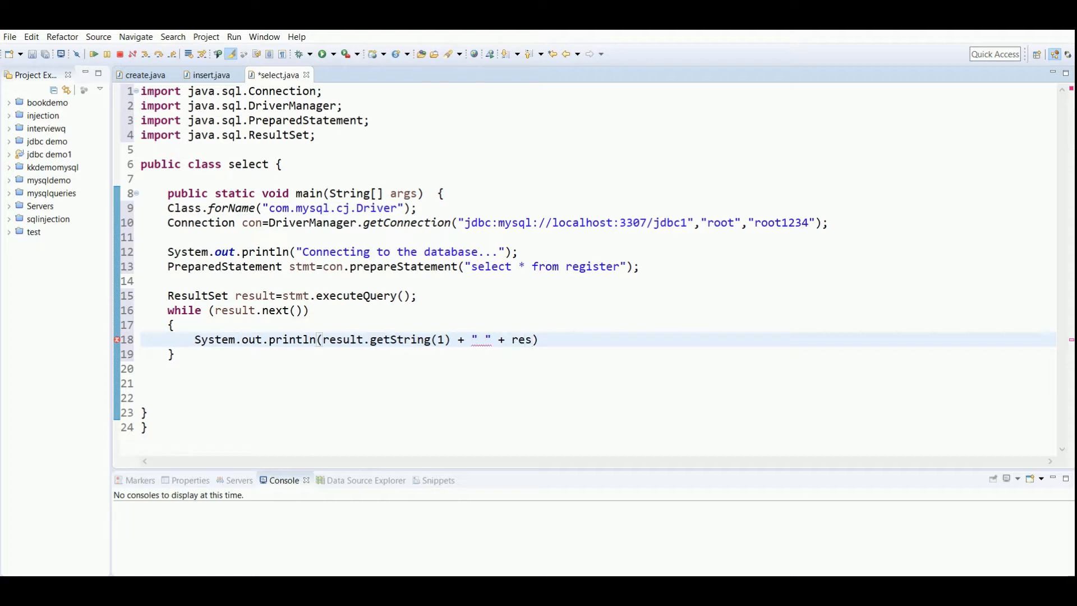
{"action": "type", "text": "ul"}
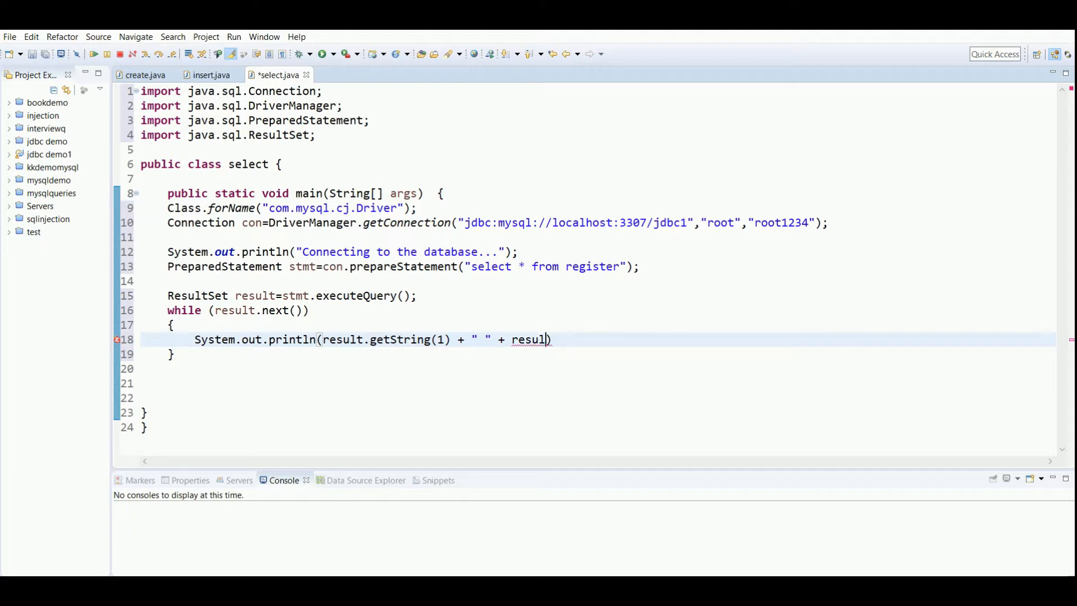
{"action": "type", "text": ".tgr"}
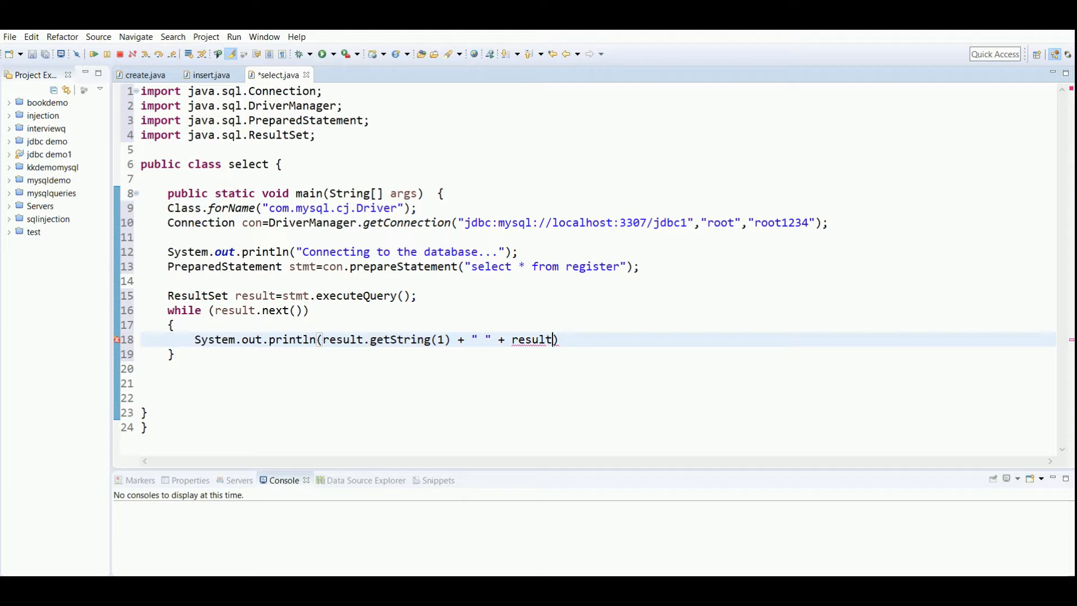
{"action": "type", "text": ".get"}
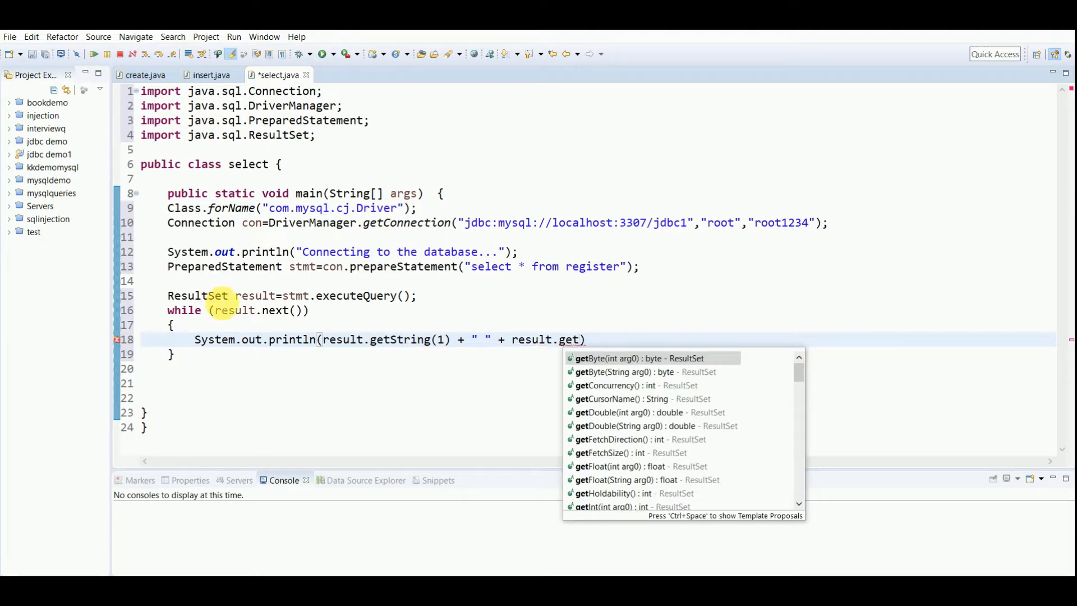
{"action": "type", "text": "String(arg0"}
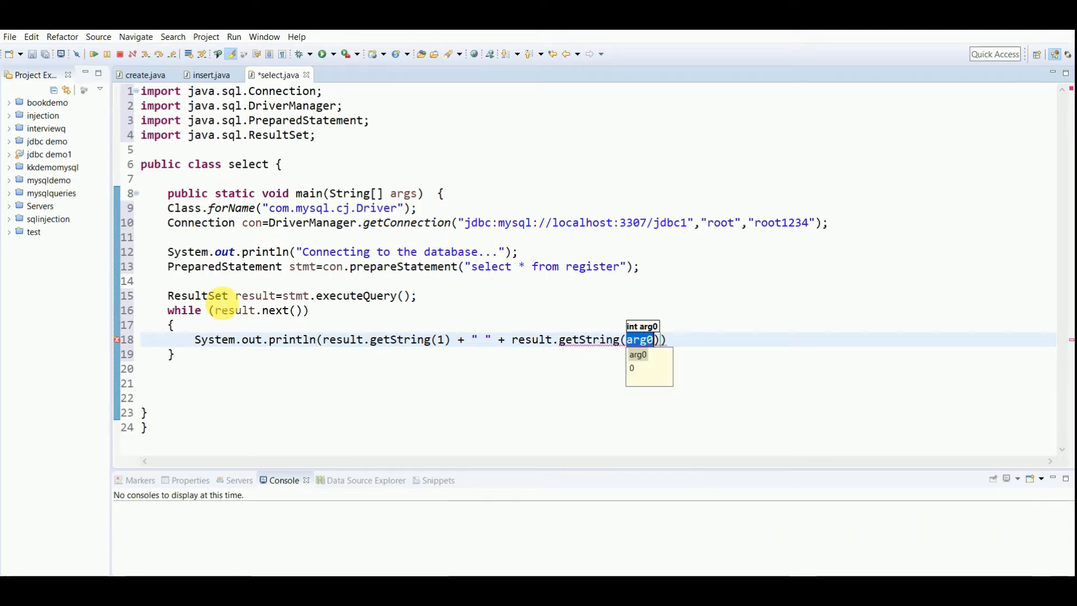
{"action": "type", "text": "2"}
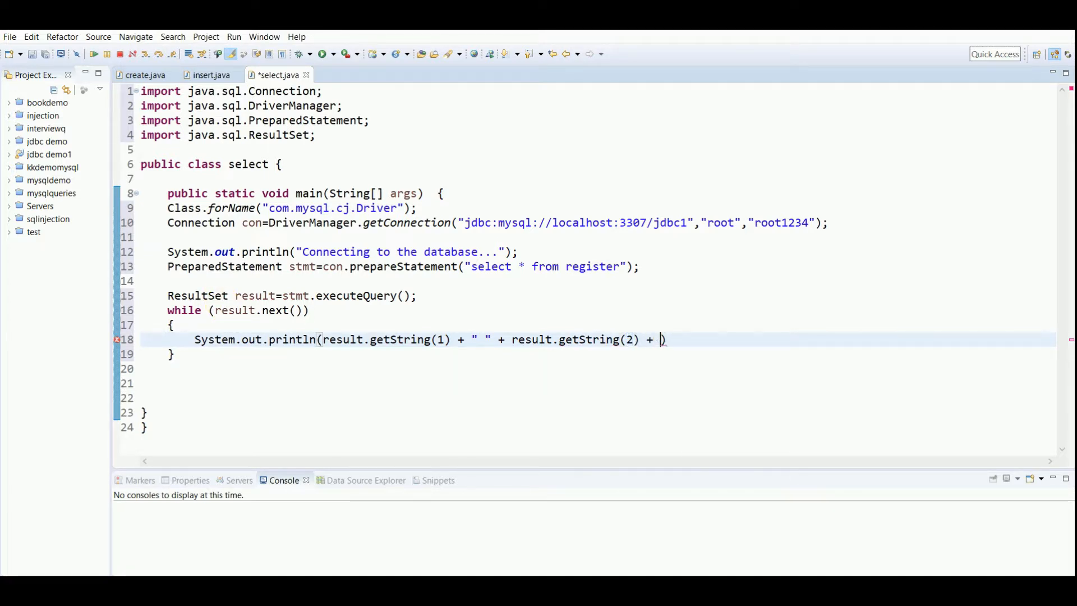
Append columns 3 and 4 with " " separators and close the println.
{"action": "type", "text": "\" \""}
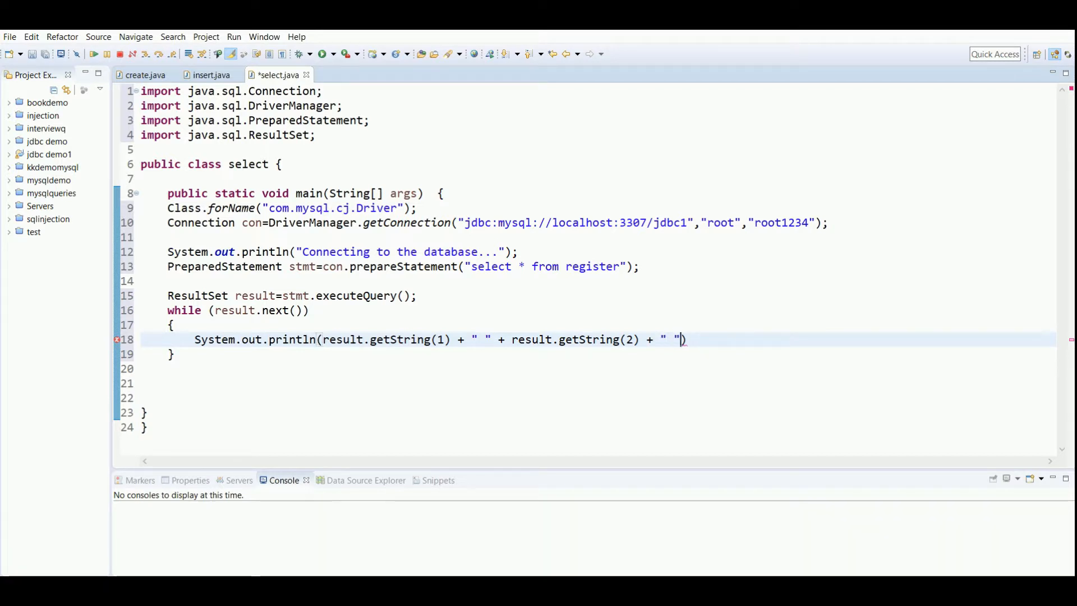
{"action": "type", "text": "+"}
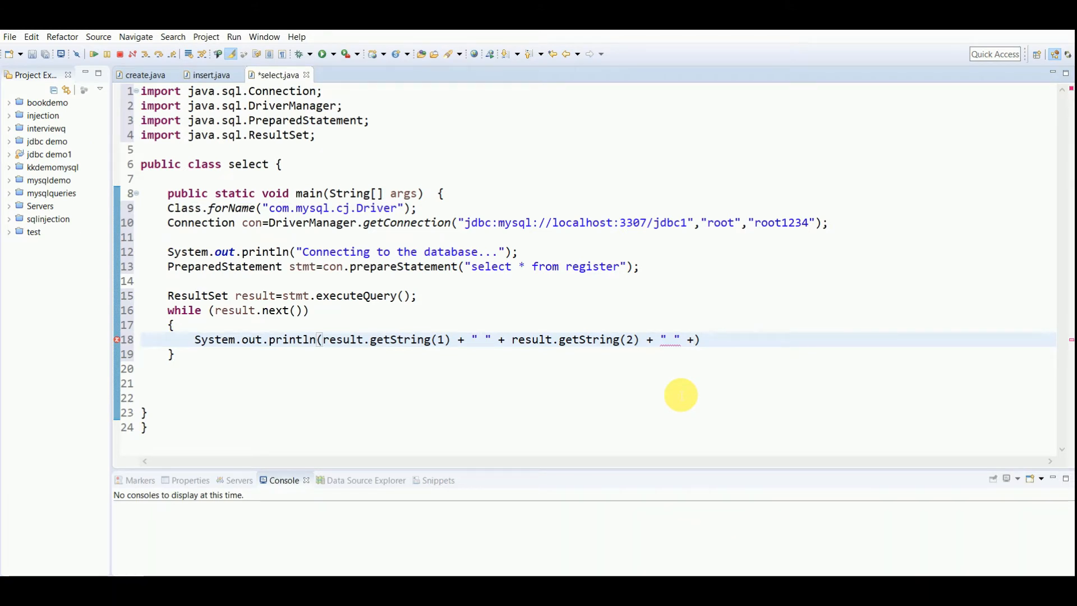
{"action": "type", "text": "result.getString(arg0"}
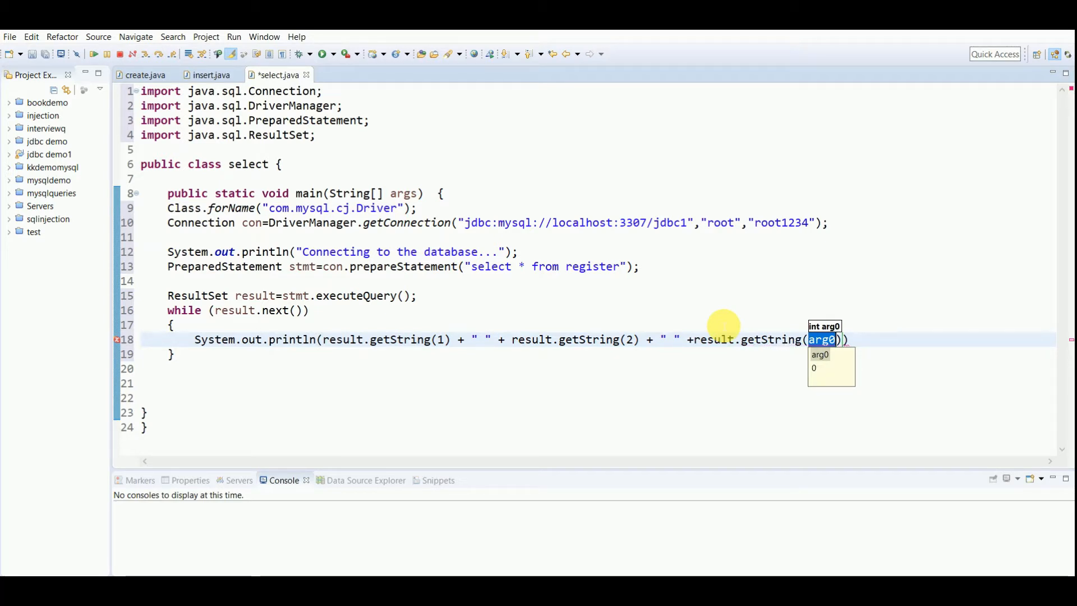
{"action": "type", "text": "3"}
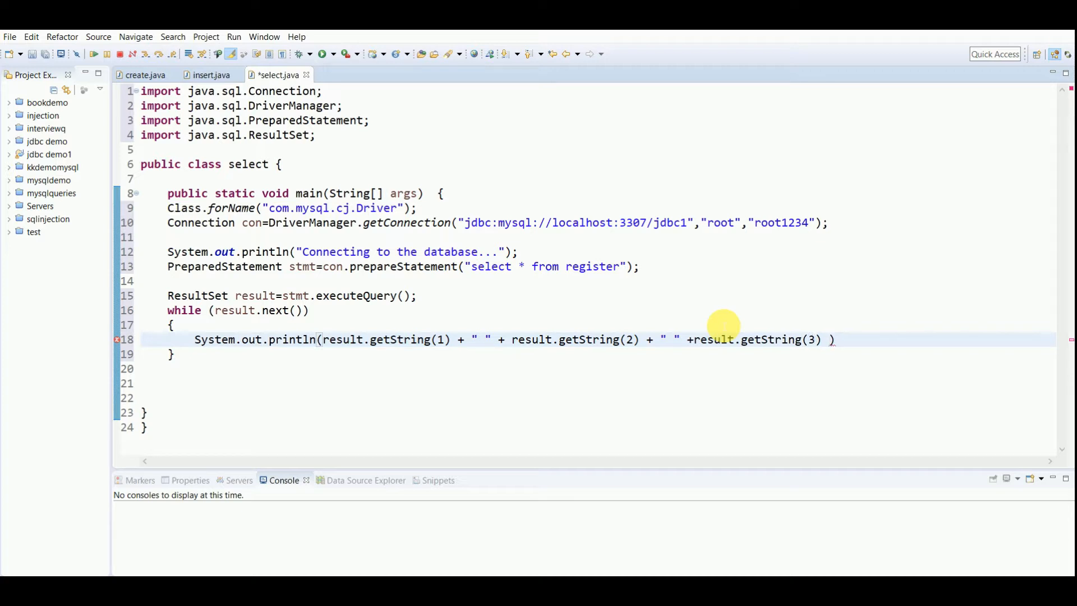
{"action": "type", "text": "+ \" \""}
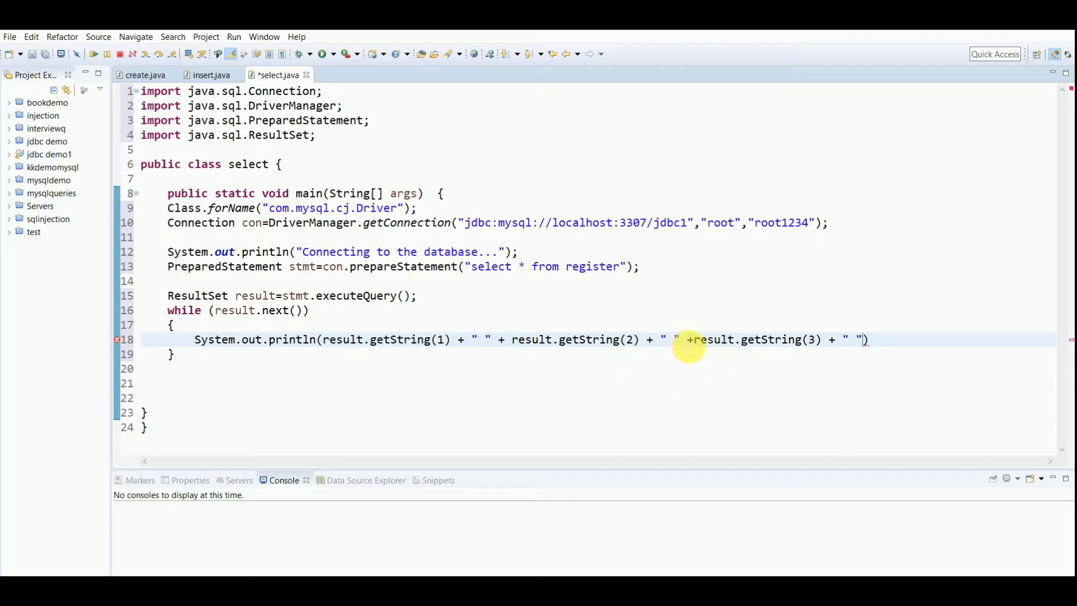
{"action": "left_click_drag", "start_coordinate": [686, 339], "coordinate": [823, 340]}
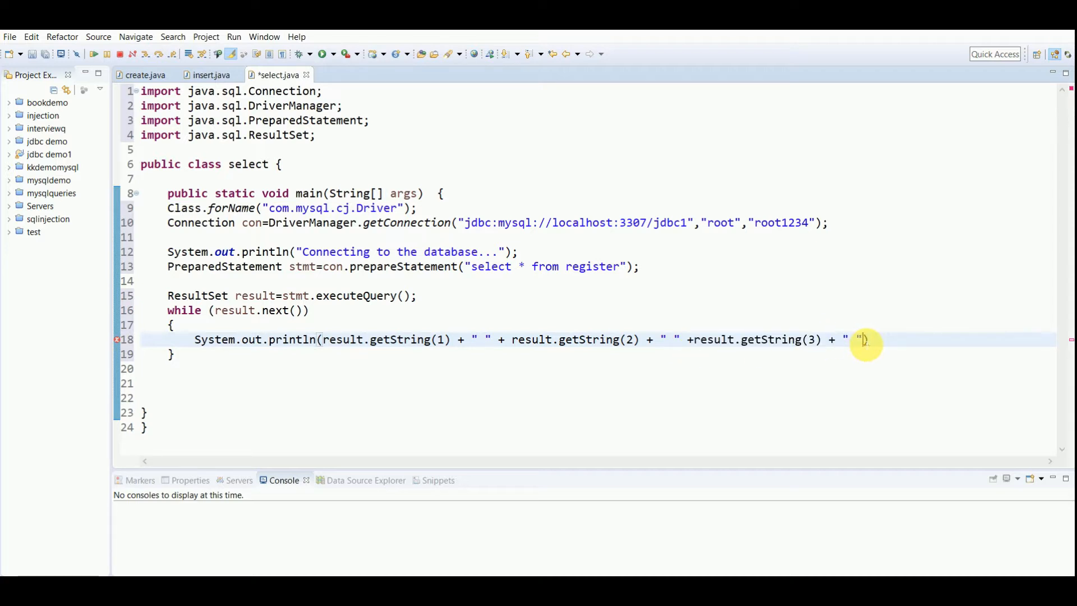
{"action": "type", "text": "+result.getString(3))"}
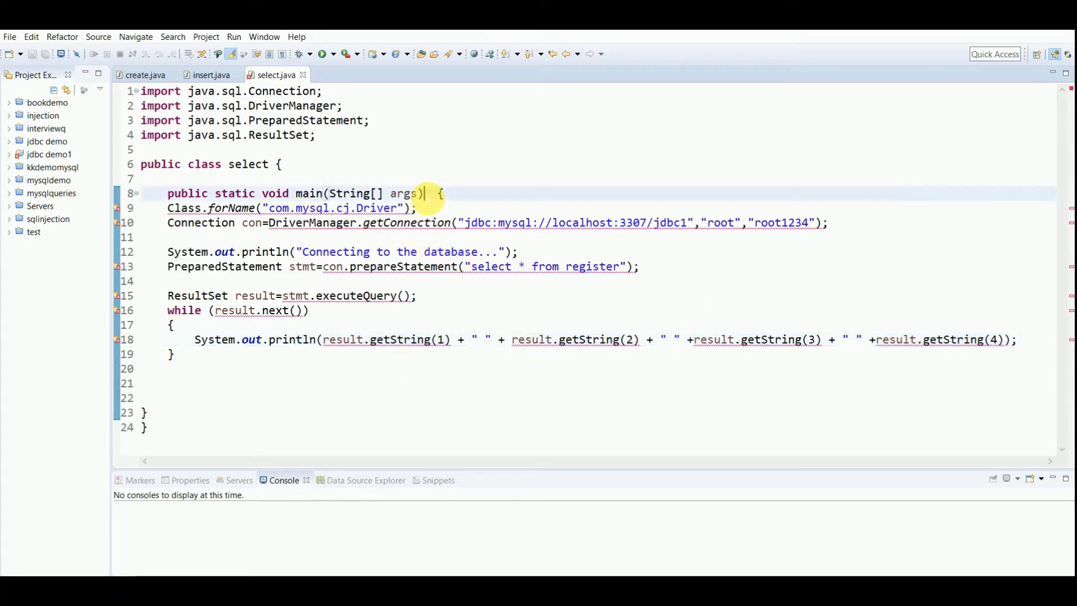
Add 'throws Exception' to main's signature and delete two blank lines below the loop.
{"action": "type", "text": "t"}
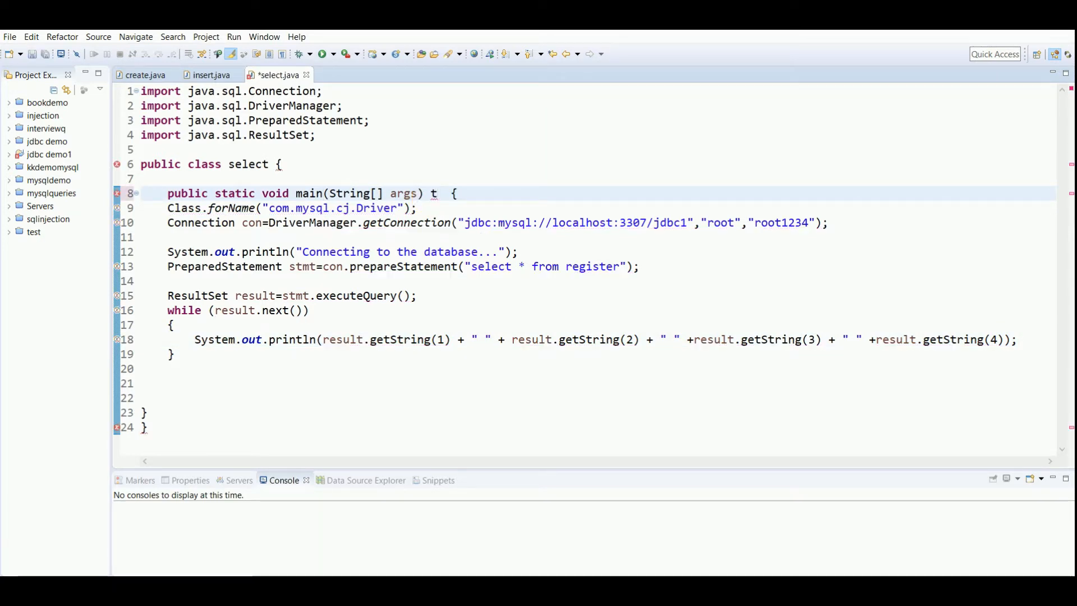
{"action": "left_click", "coordinate": [437, 193]}
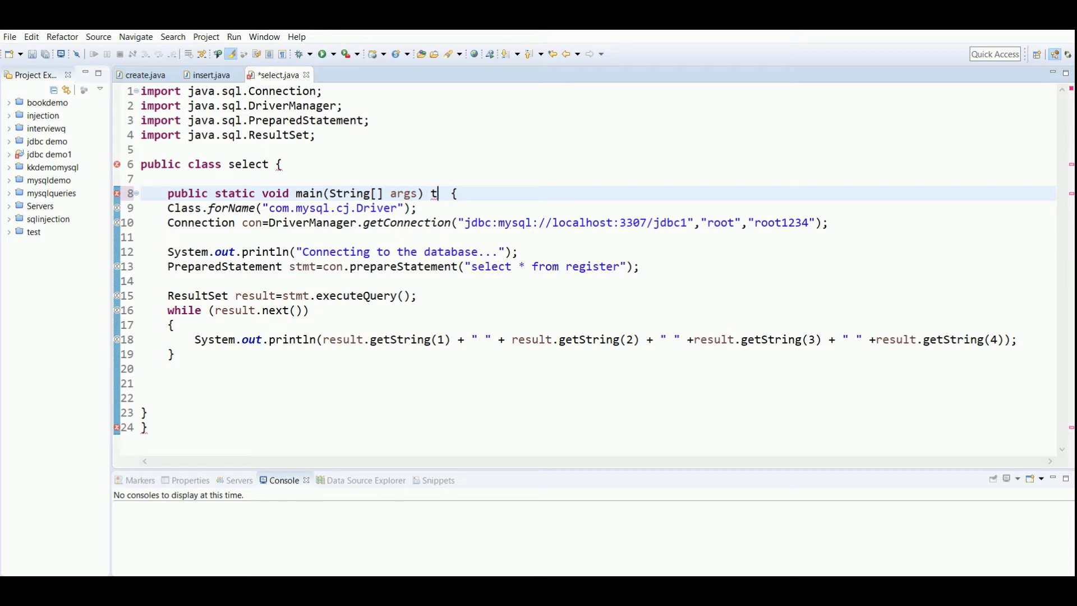
{"action": "type", "text": "hrows"}
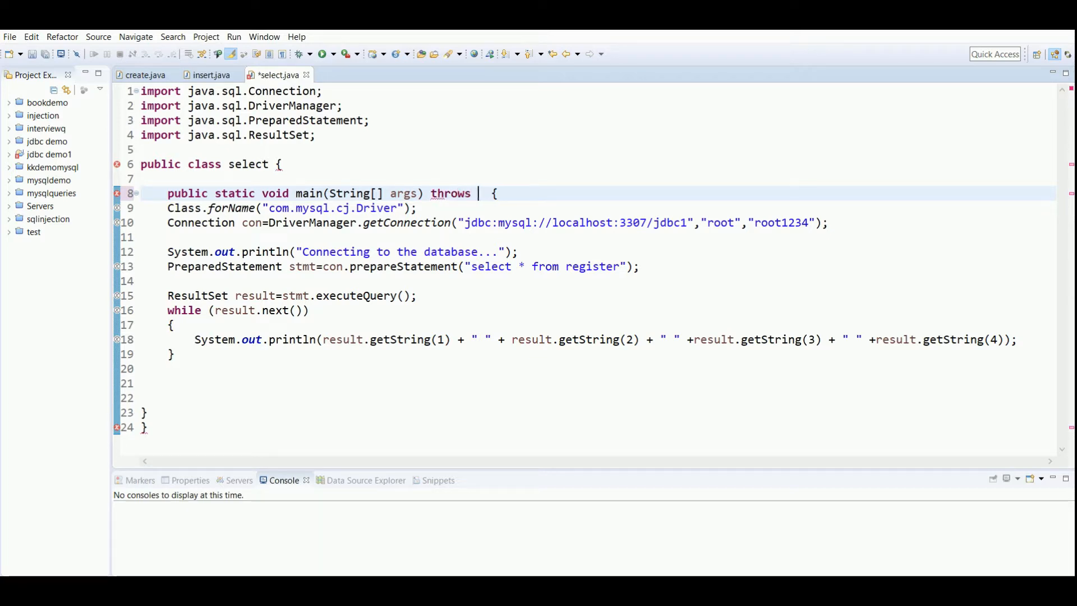
{"action": "type", "text": "Ece"}
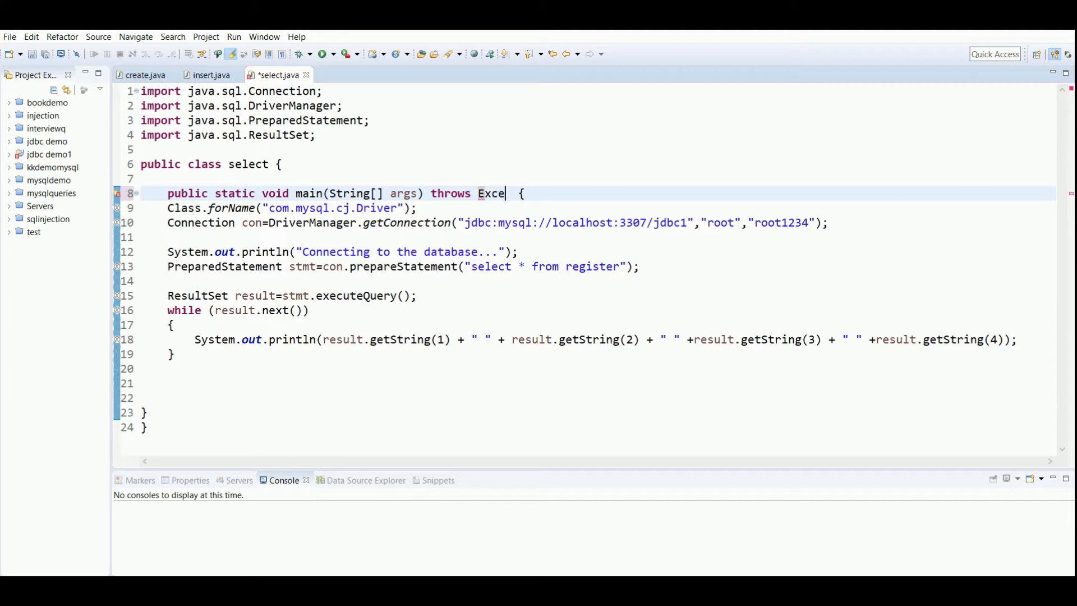
{"action": "type", "text": "ption"}
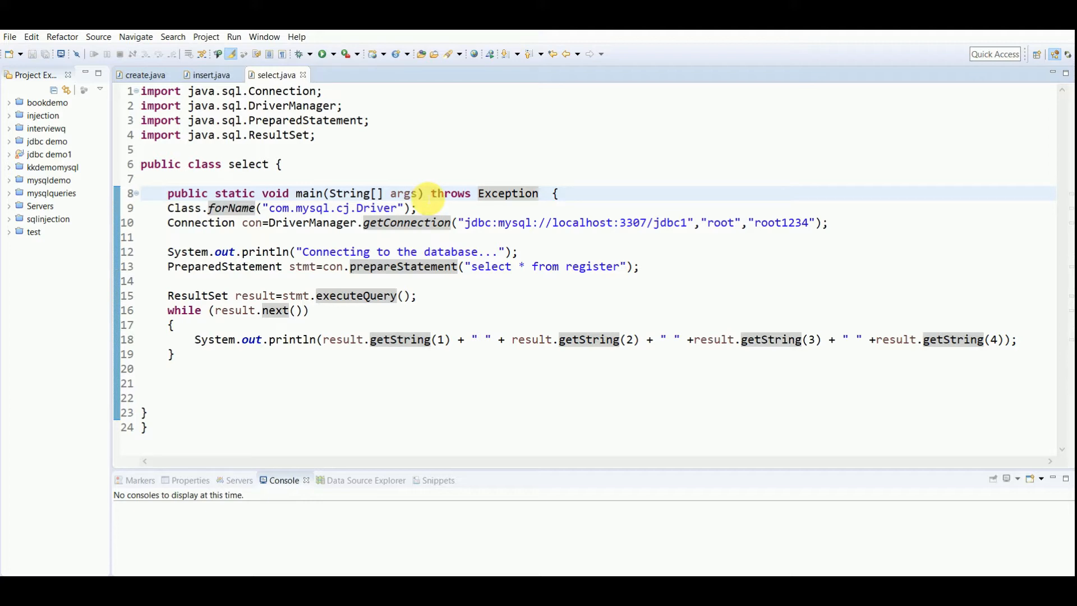
{"action": "mouse_move", "coordinate": [259, 376]}
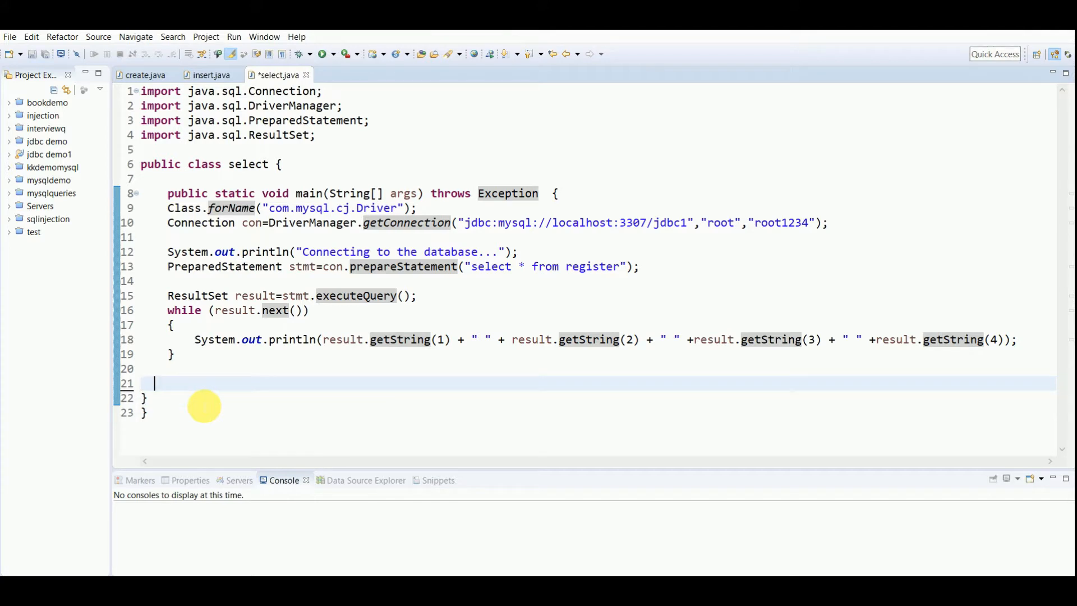
{"action": "key", "text": "Backspace"}
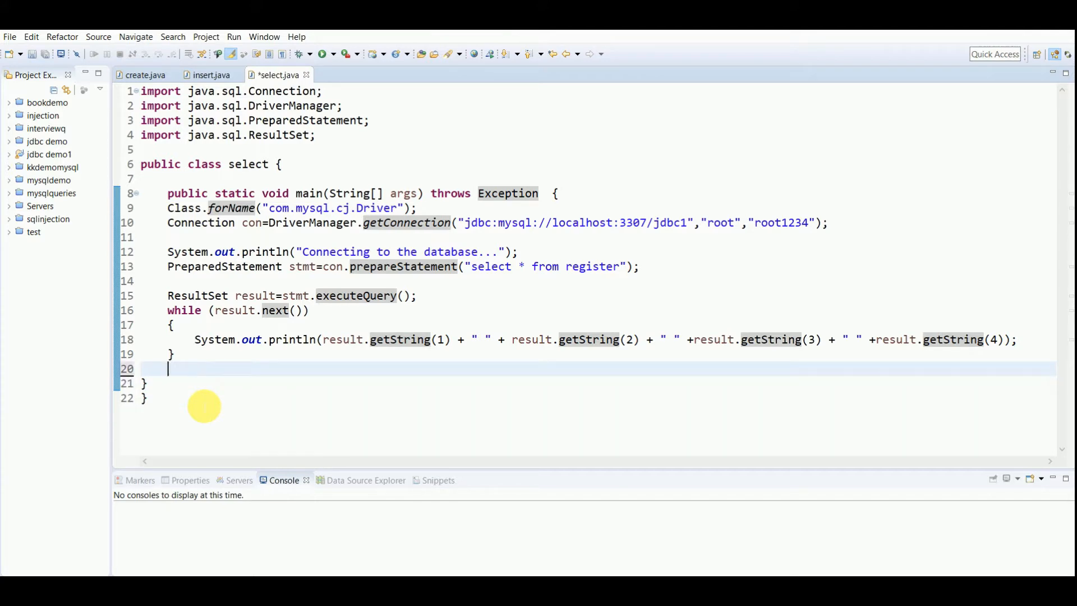
{"action": "key", "text": "Backspace"}
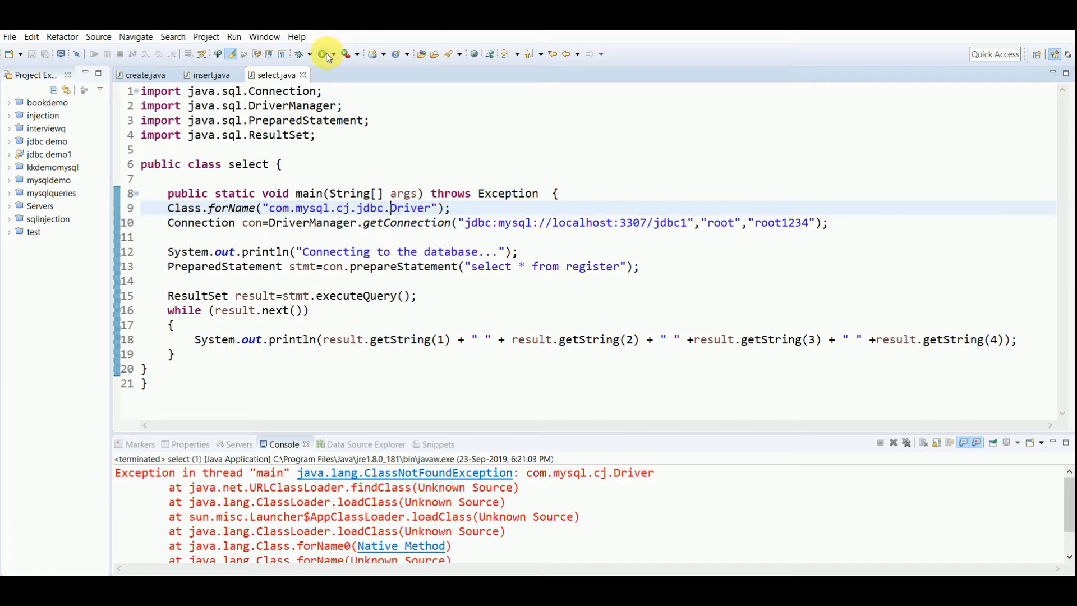
Rerun select.java with com.mysql.cj.jdbc.Driver, listing five register rows in the console.
{"action": "left_click", "coordinate": [325, 53]}
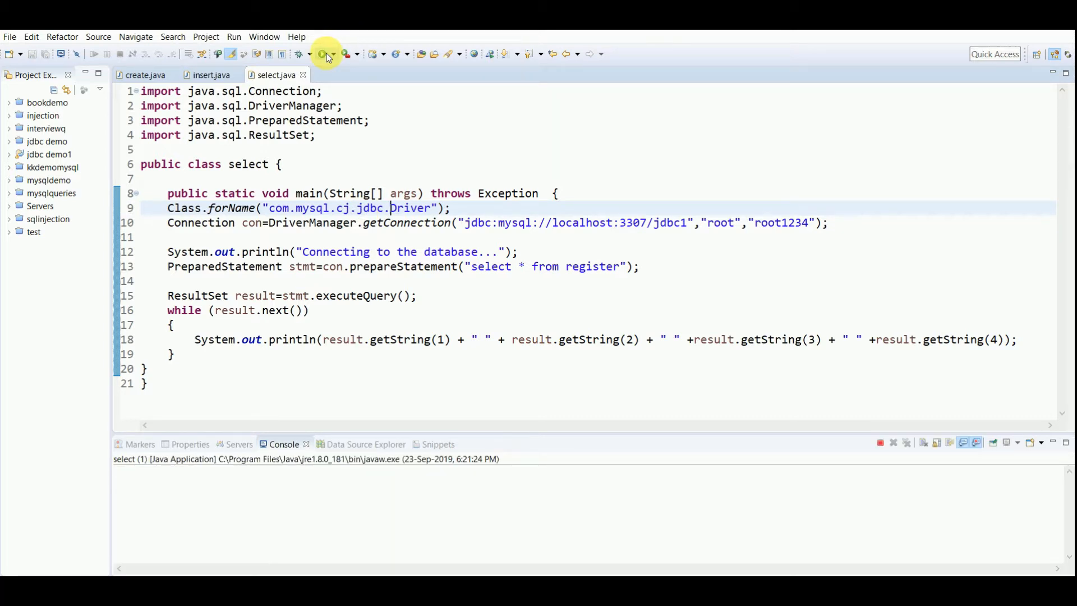
{"action": "left_click", "coordinate": [327, 54]}
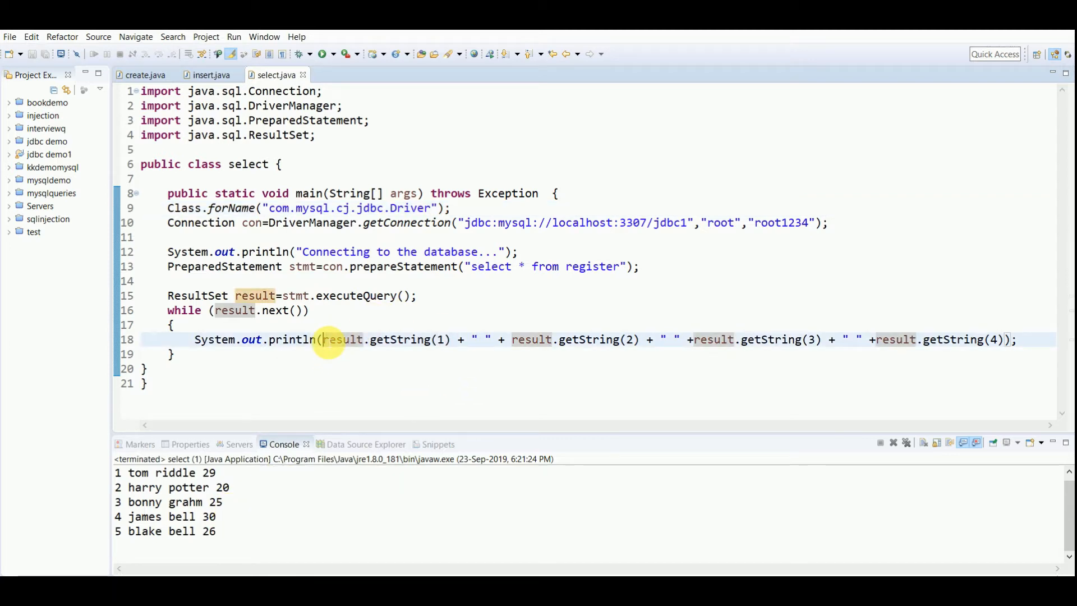
Insert "ID: ", "FIRST : ", "LAST : " and "AGE : " labels before the getString calls.
{"action": "type", "text": "\"ID: \"+"}
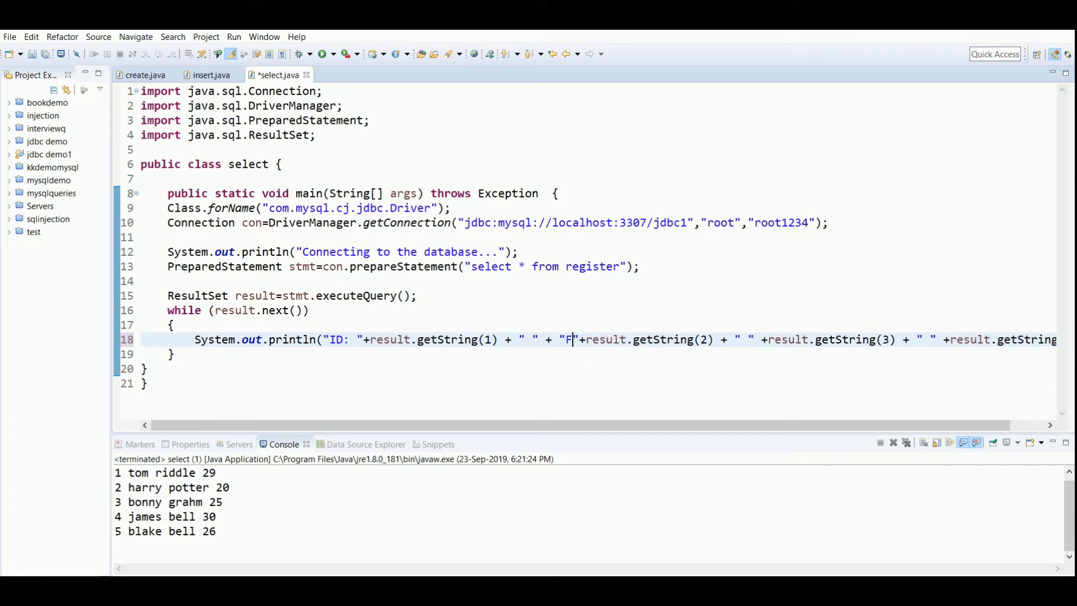
{"action": "type", "text": "IRST :"}
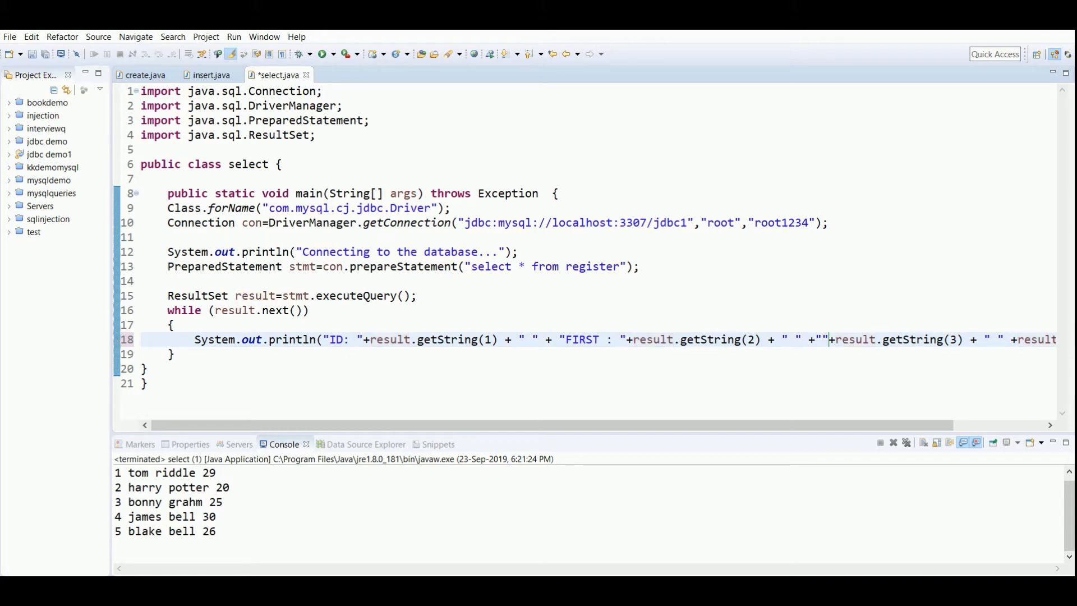
{"action": "type", "text": "LAST :"}
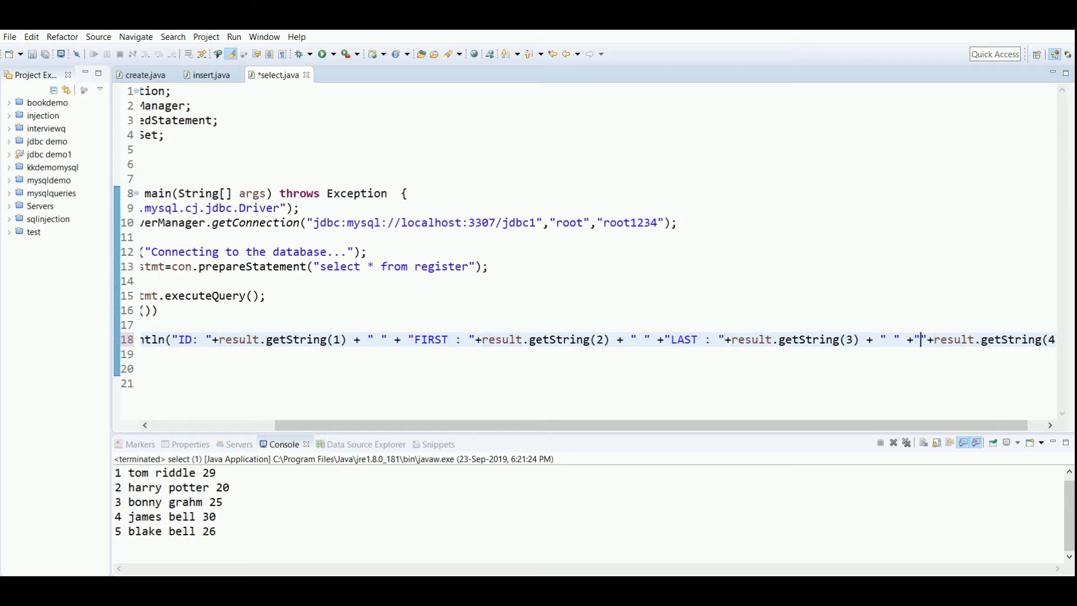
{"action": "type", "text": "AG"}
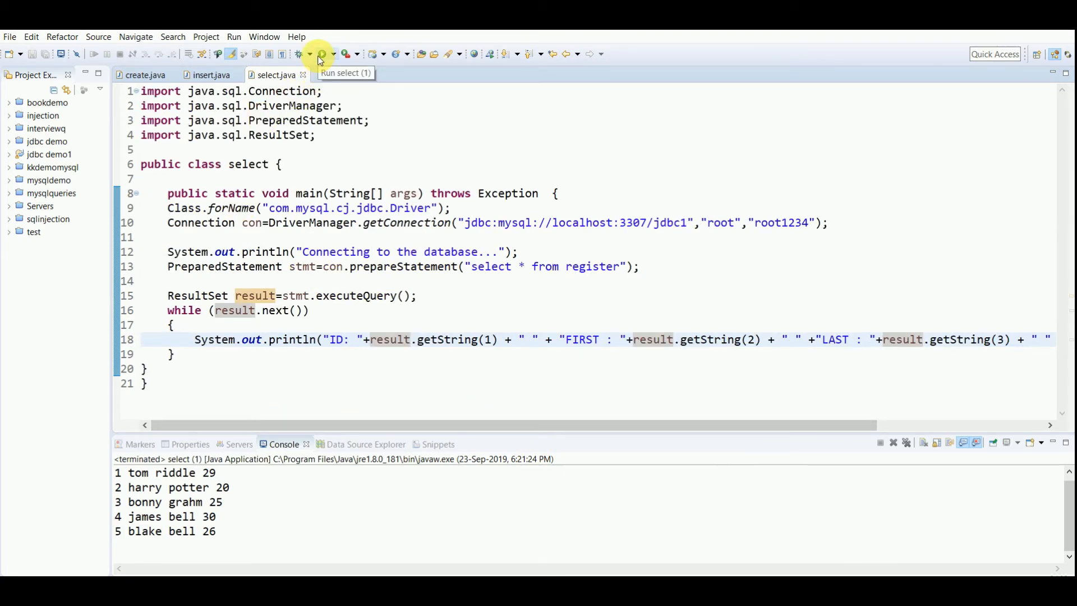
{"action": "mouse_move", "coordinate": [1023, 34]}
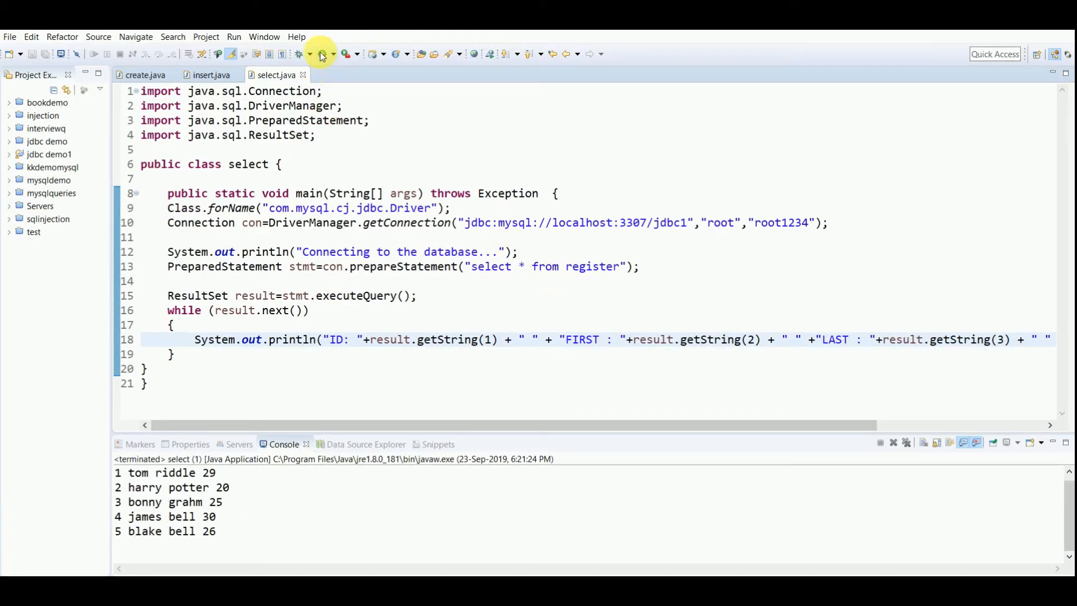
Run the program, widen the " " separators, and rerun to check the labeled columns.
{"action": "left_click", "coordinate": [347, 54]}
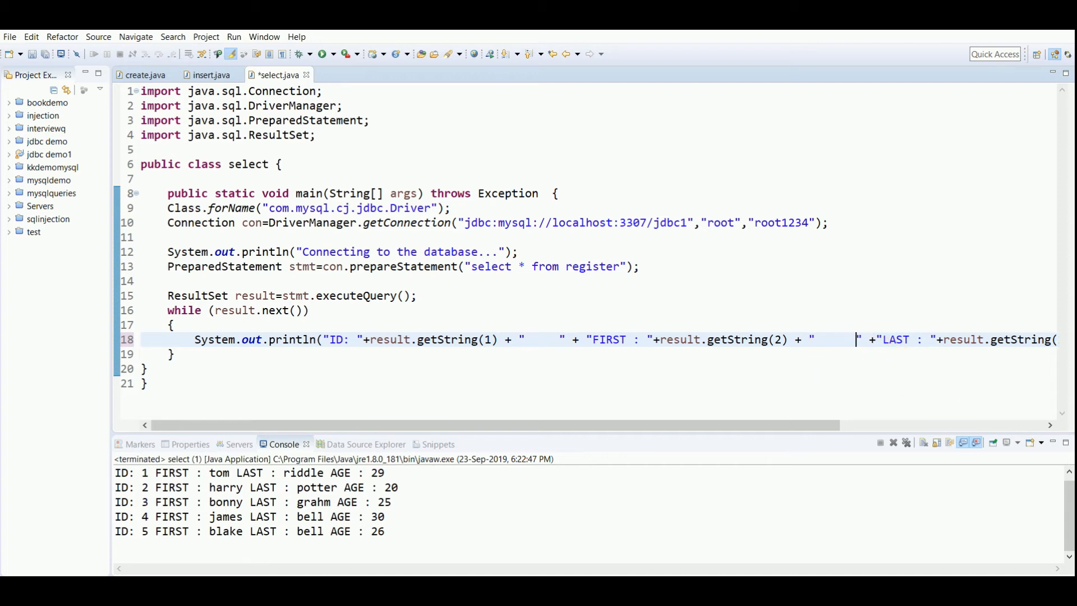
{"action": "scroll", "scroll_direction": "right", "scroll_amount": 3}
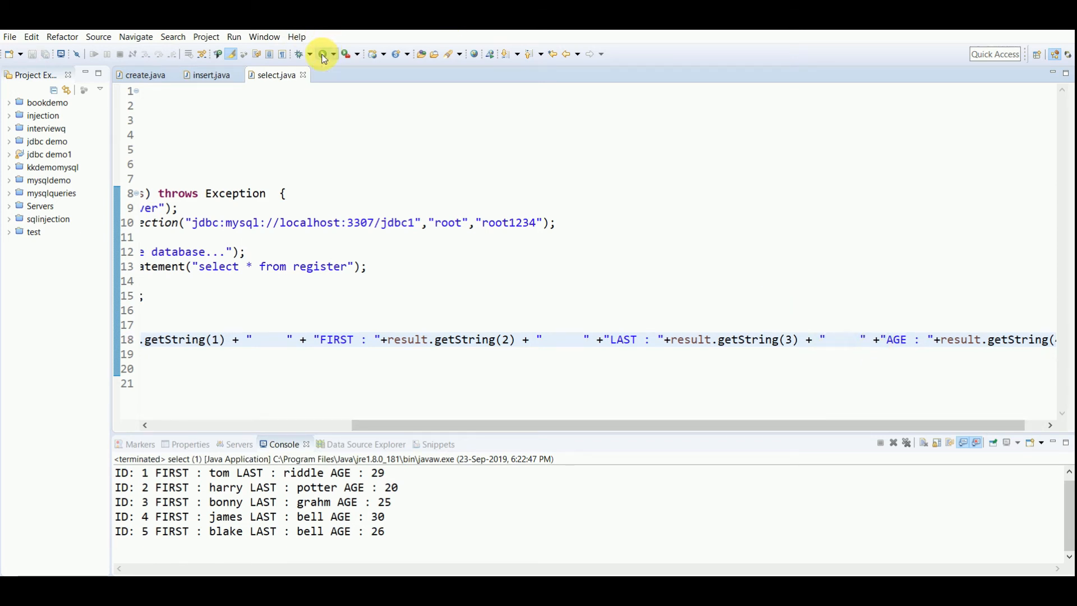
{"action": "left_click", "coordinate": [321, 54]}
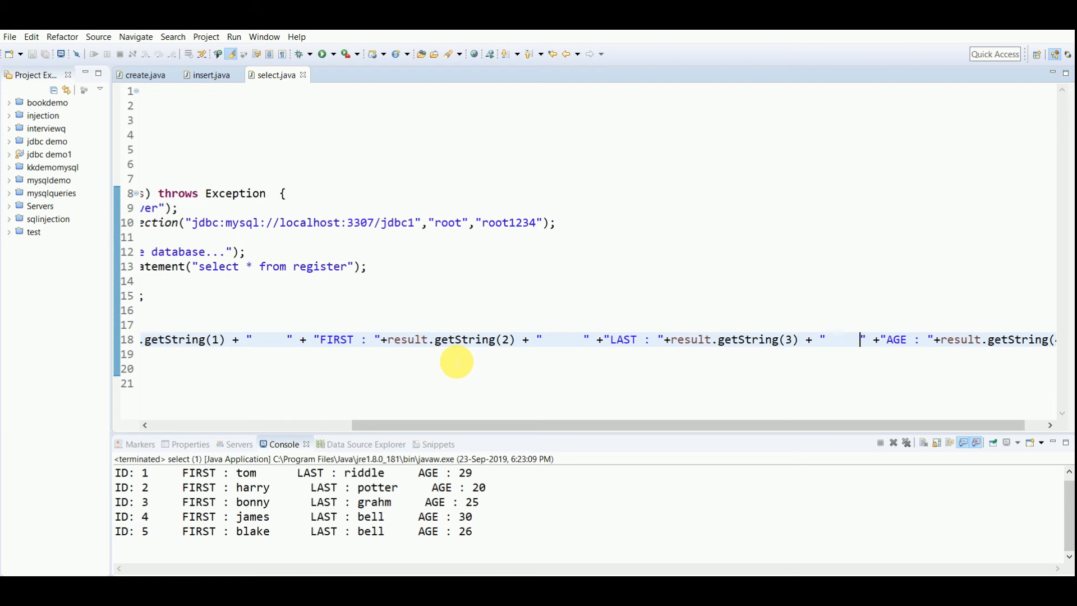
{"action": "mouse_move", "coordinate": [697, 453]}
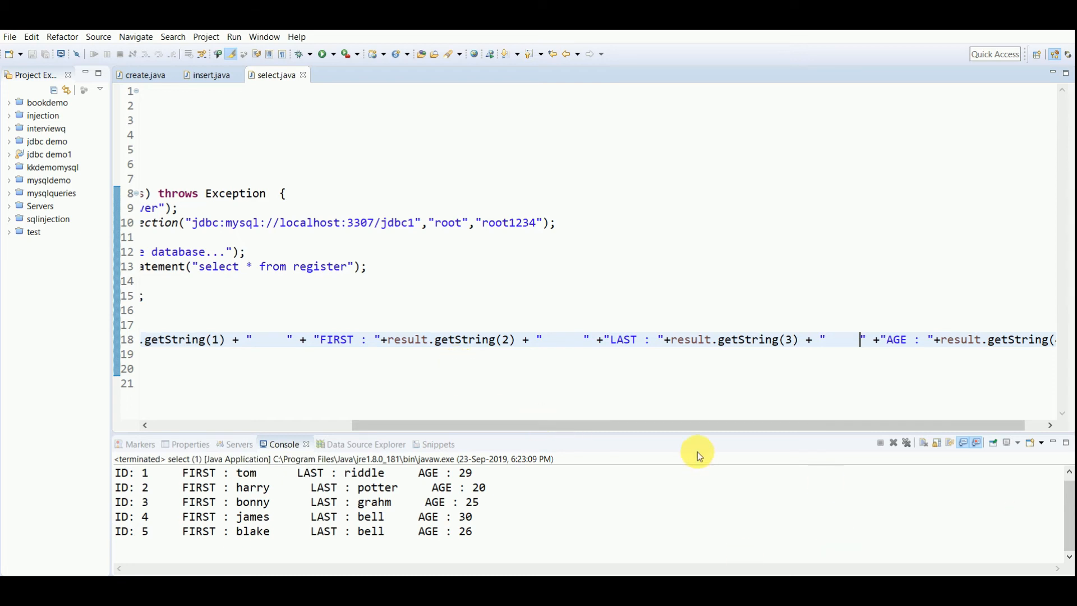